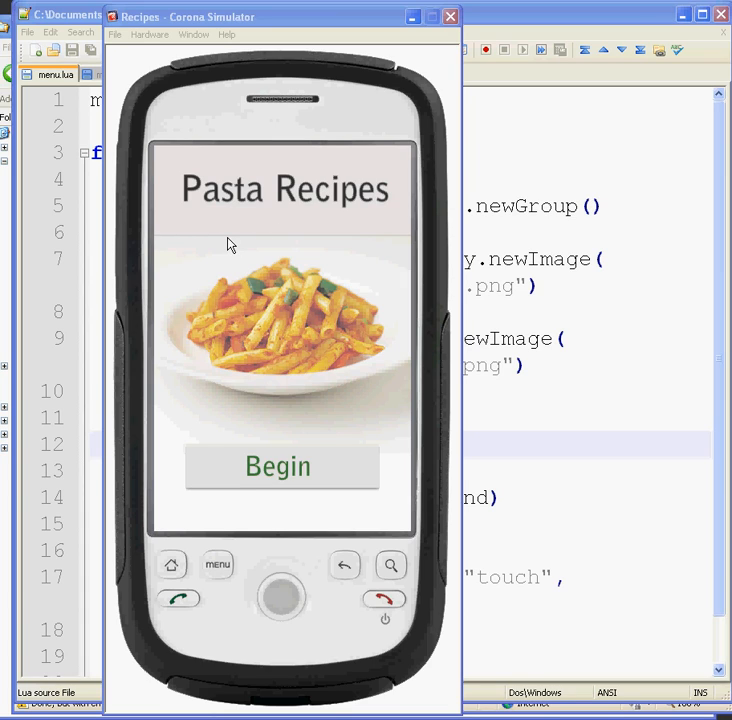
pyautogui.moveTo(213, 333)
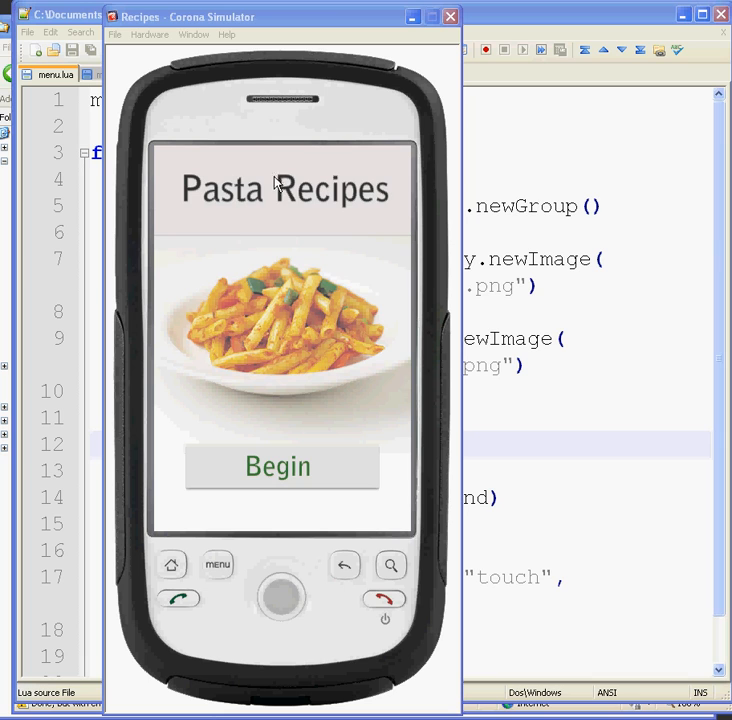
pyautogui.moveTo(265, 258)
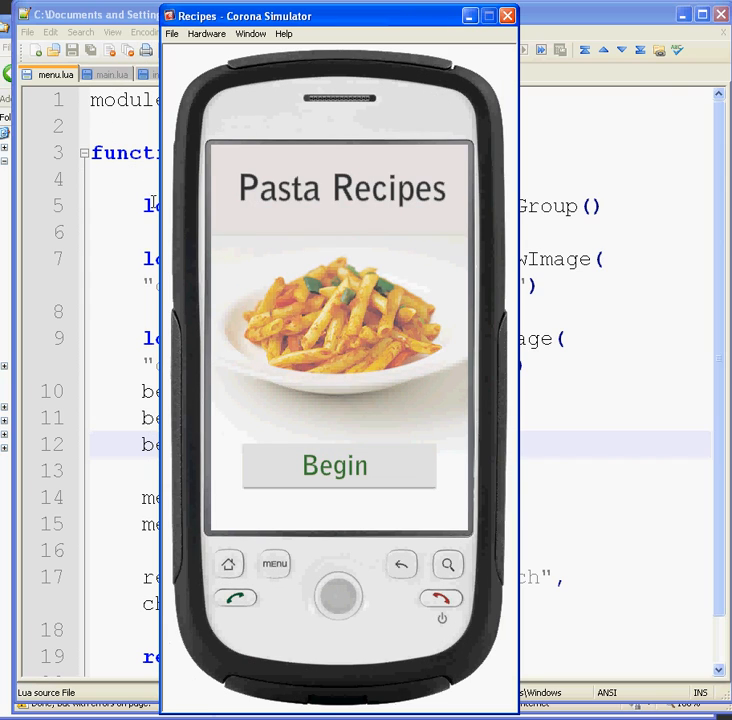
pyautogui.moveTo(312, 379)
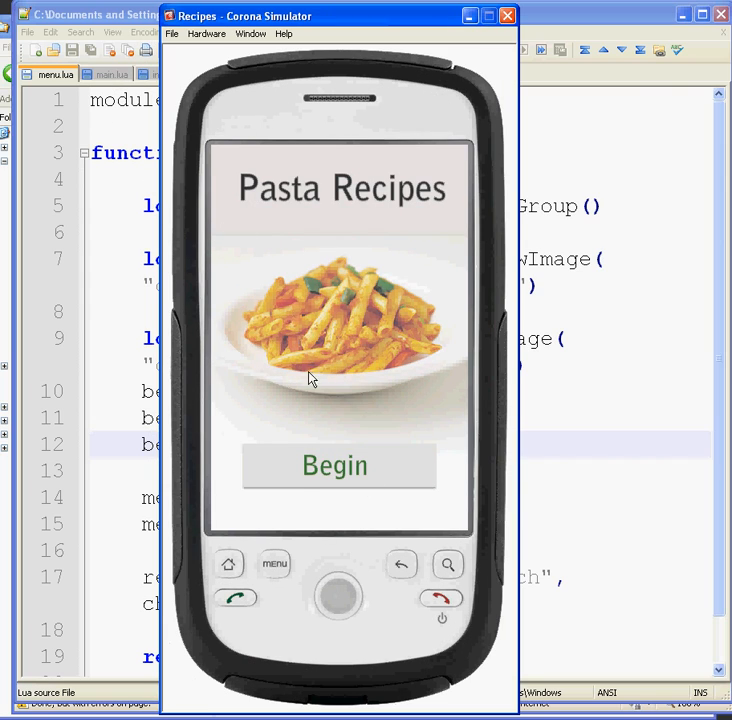
pyautogui.moveTo(300, 513)
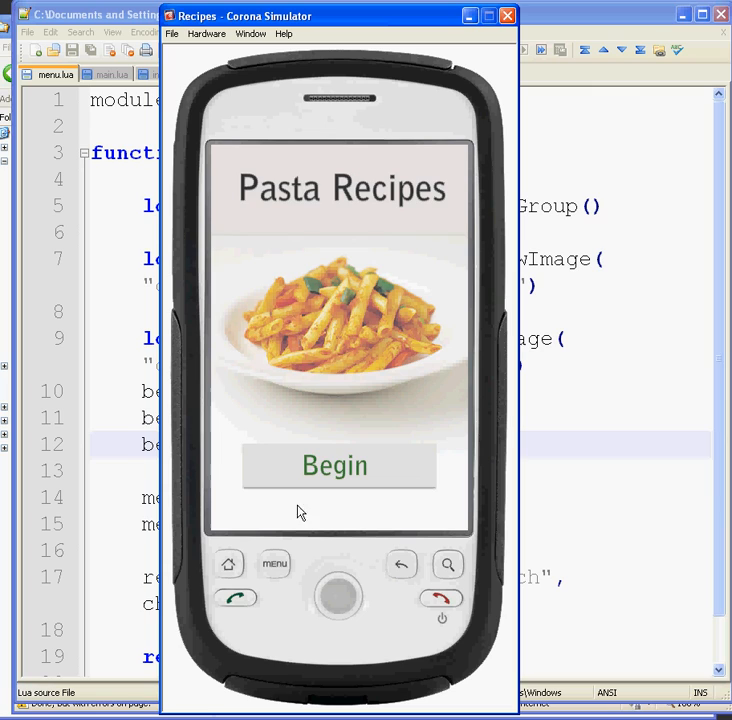
# Tap Begin to view the cropped Bolognaise Pasta Bake button, then add a blank line in menu.lua
pyautogui.click(338, 466)
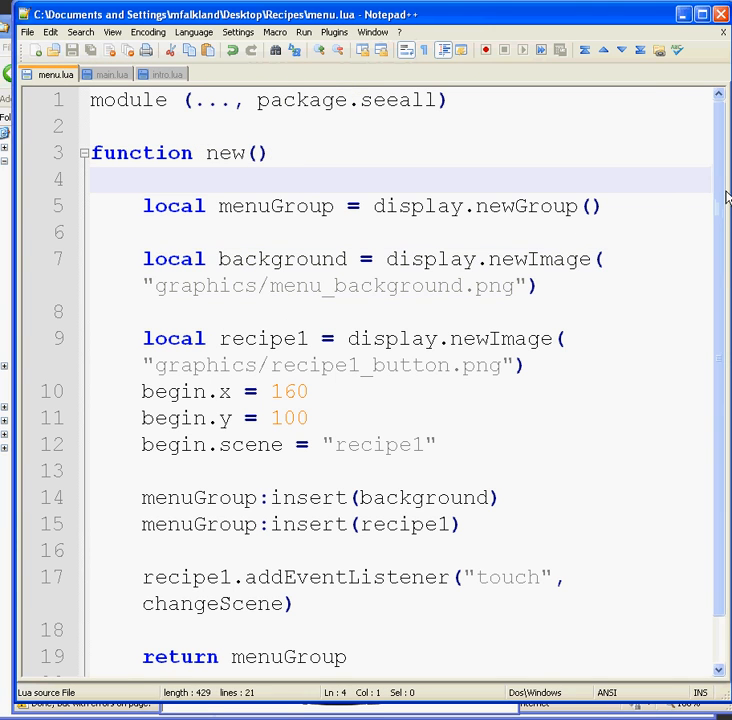
pyautogui.scroll(-3)
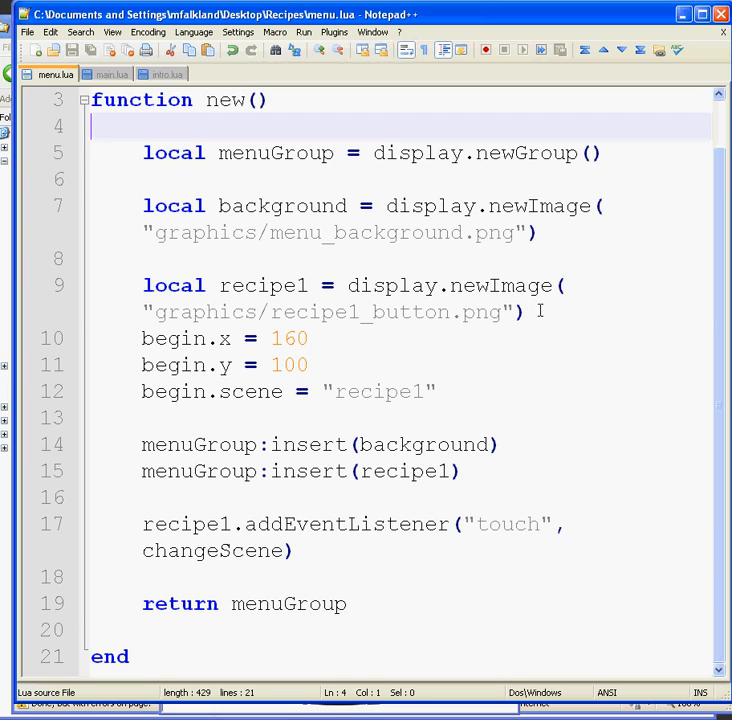
pyautogui.press('enter')
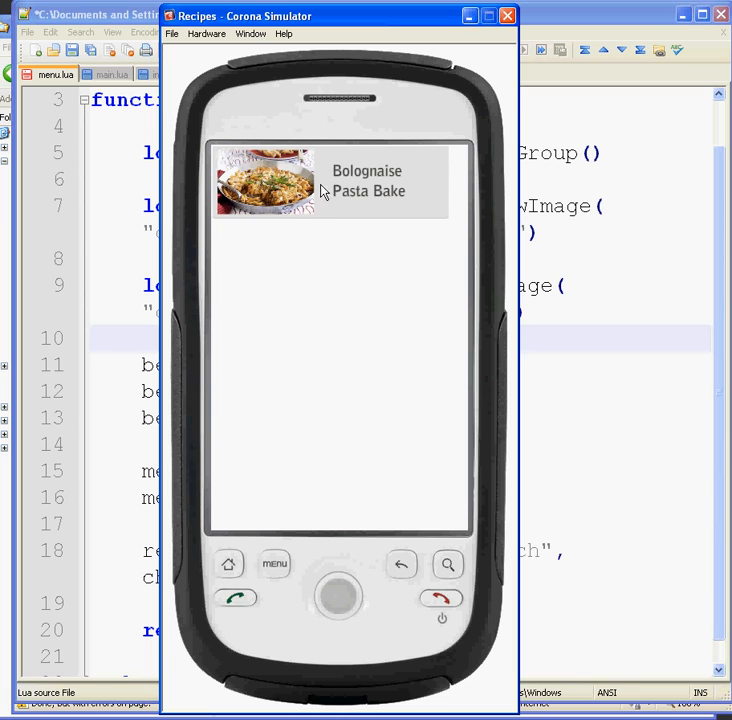
pyautogui.moveTo(213, 153)
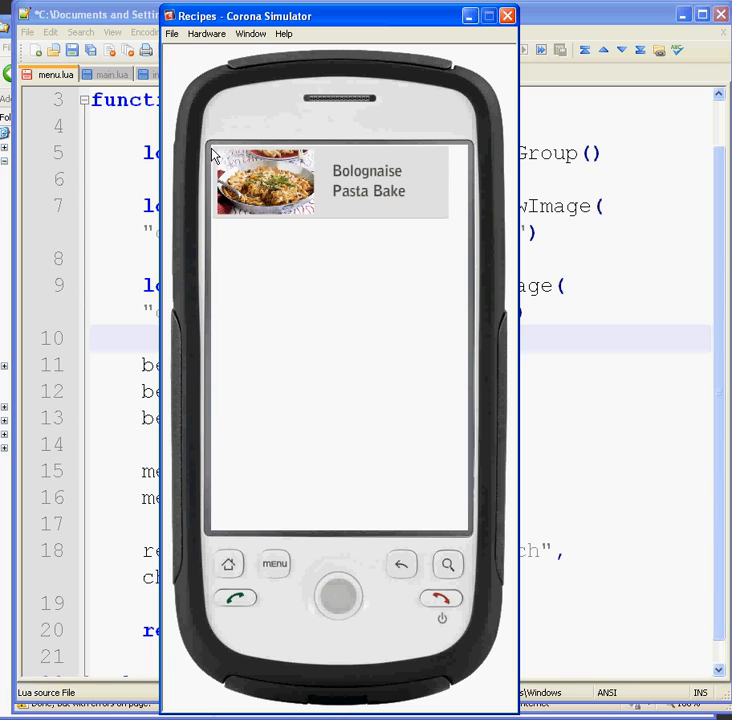
pyautogui.moveTo(600, 250)
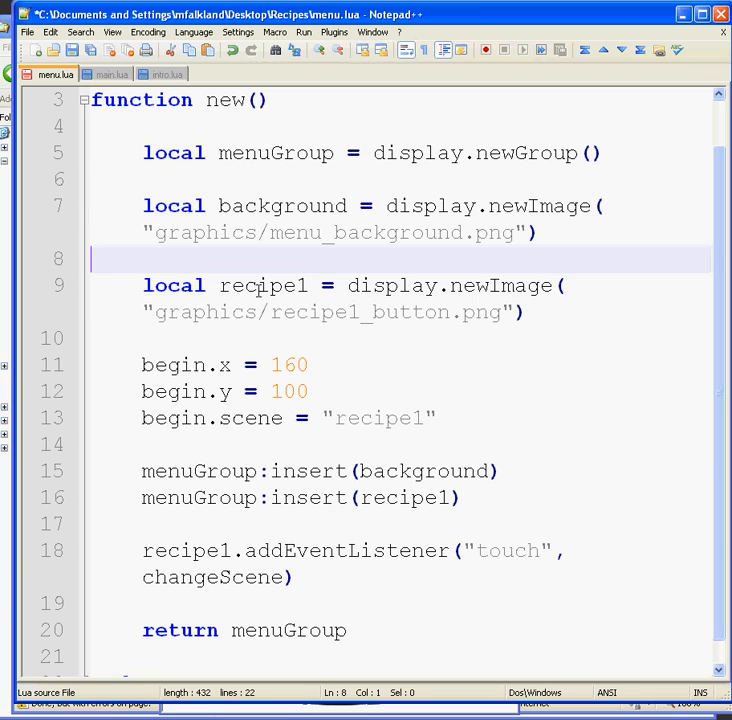
# Start a recipe1:setReferencePoint call below the recipe1 image in menu.lua
pyautogui.doubleClick(263, 285)
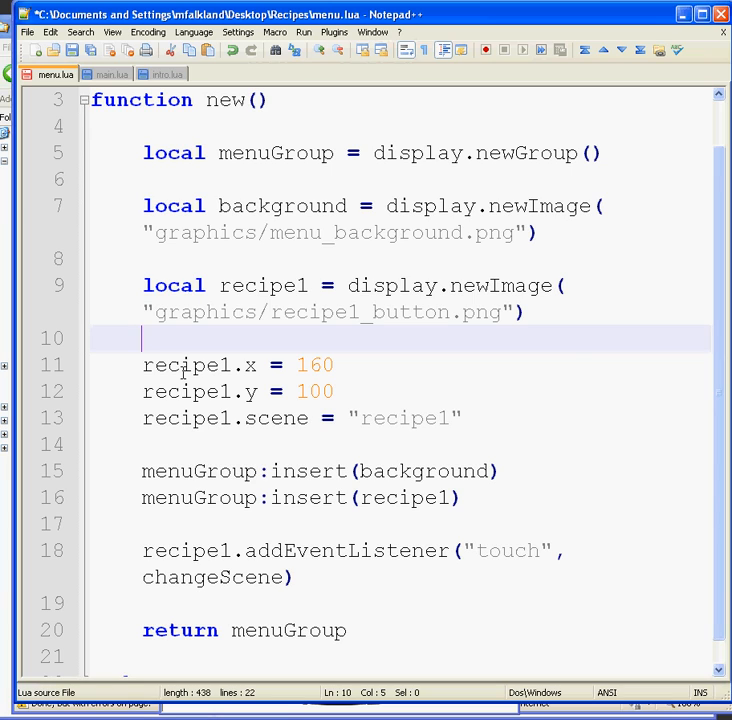
pyautogui.write('rec')
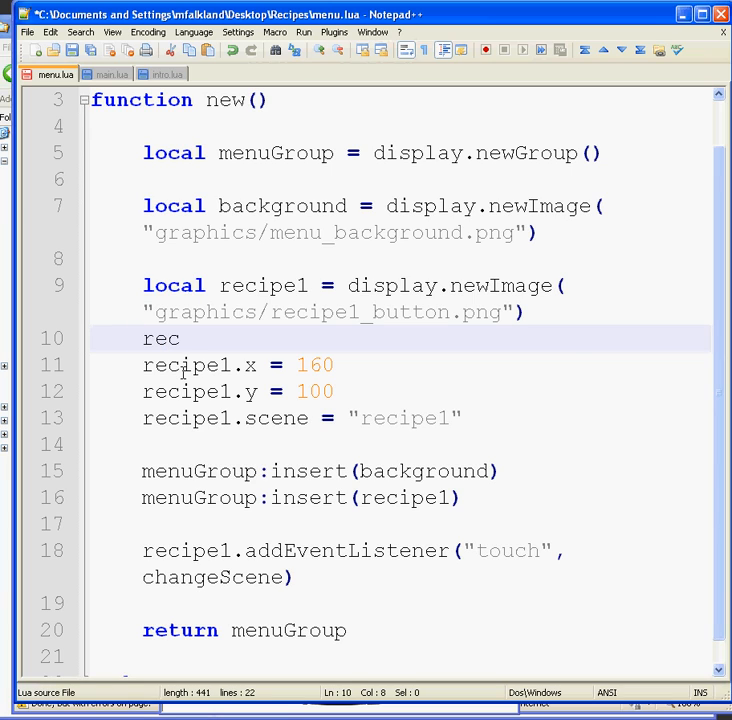
pyautogui.write('ipe1')
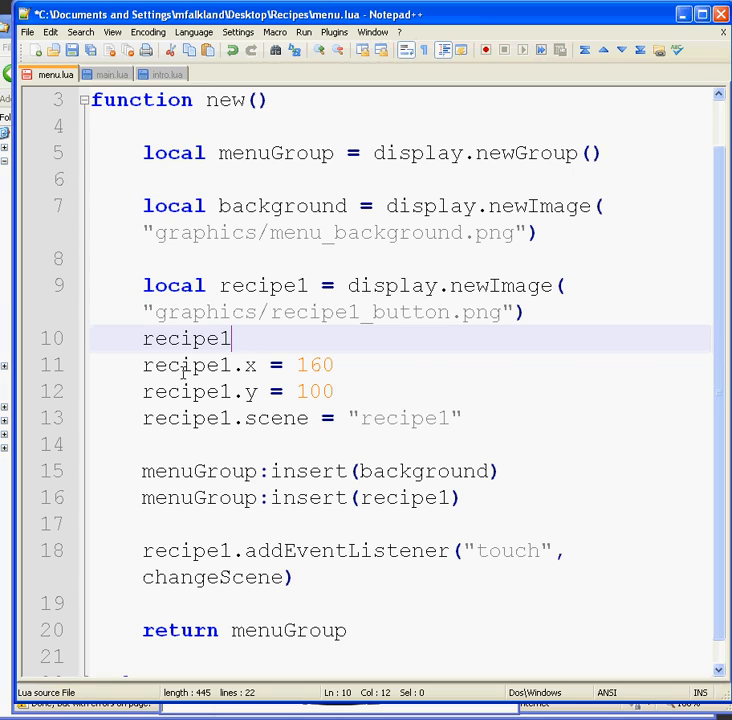
pyautogui.write(':set')
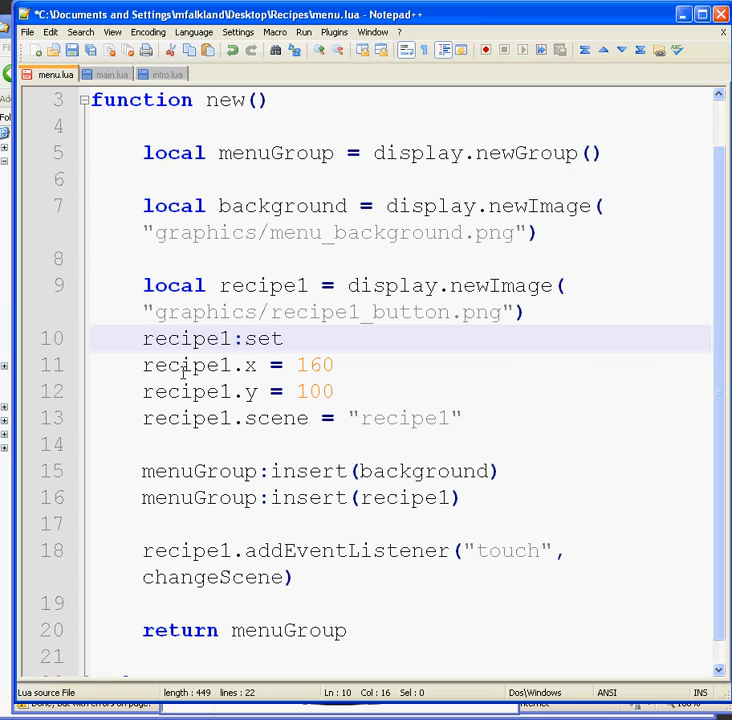
pyautogui.write('Refderen')
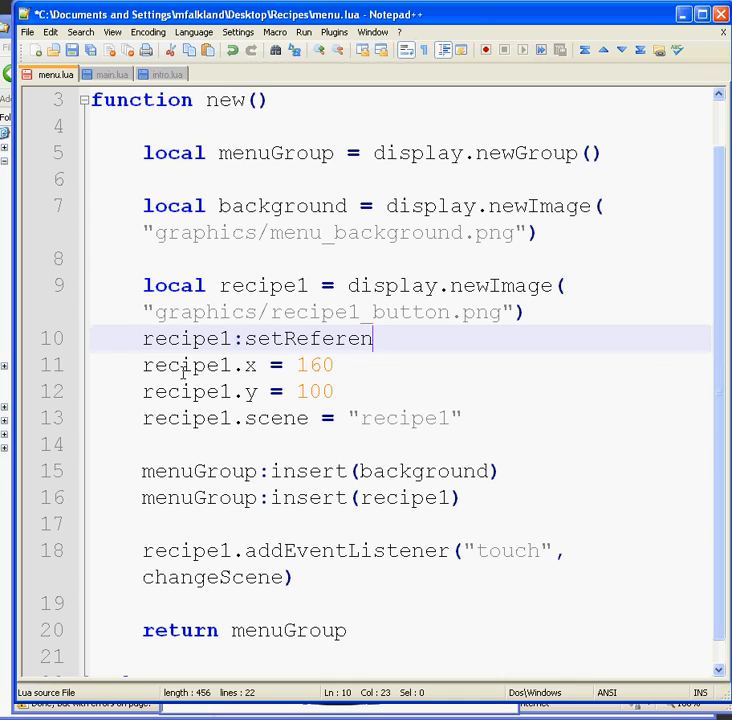
pyautogui.write('cePoint')
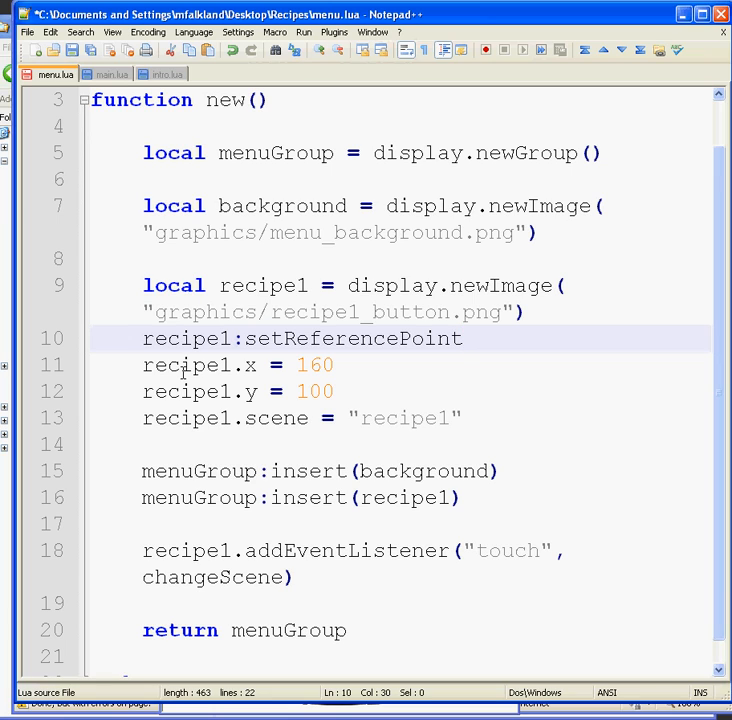
# Pass display.TopLeftReferencePoint to the call and change recipe1's y value to 15
pyautogui.write('(di')
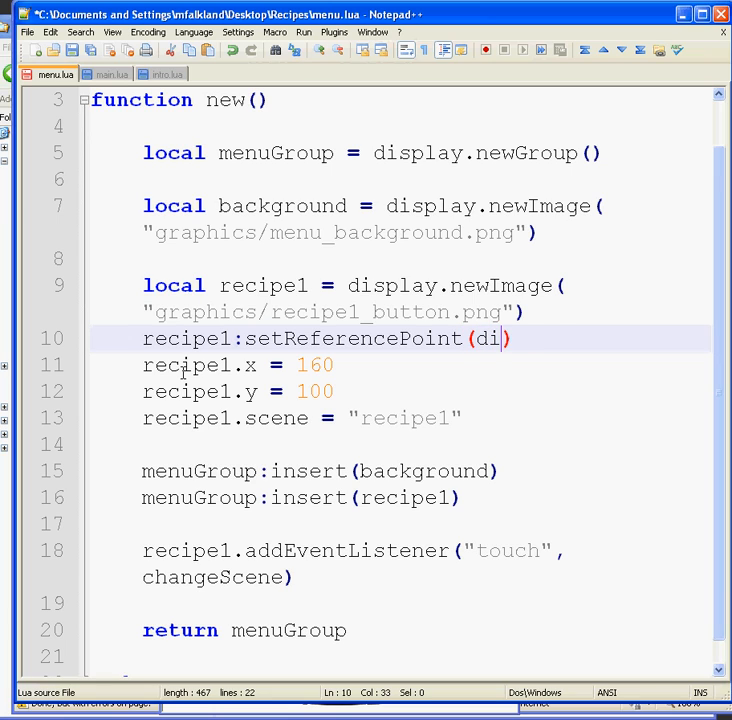
pyautogui.write('sp')
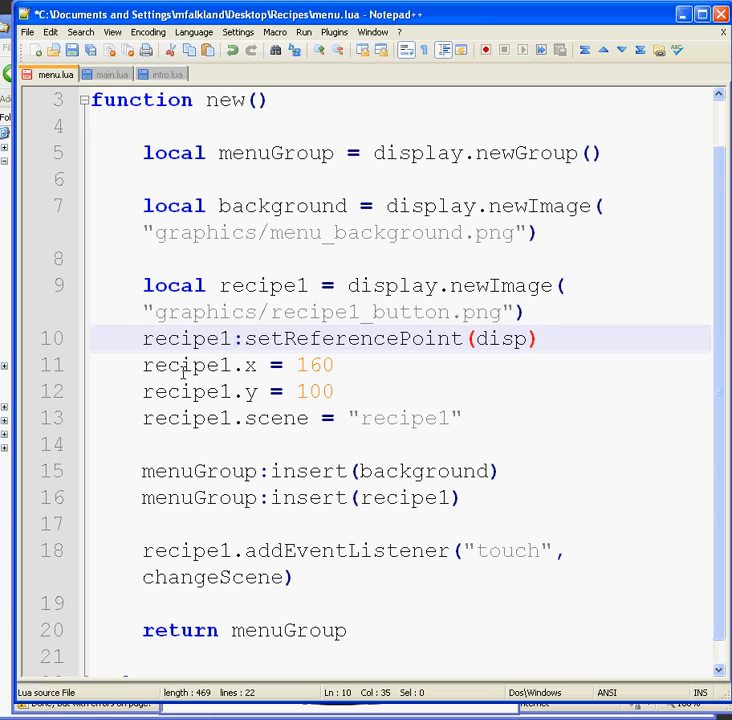
pyautogui.write('lay')
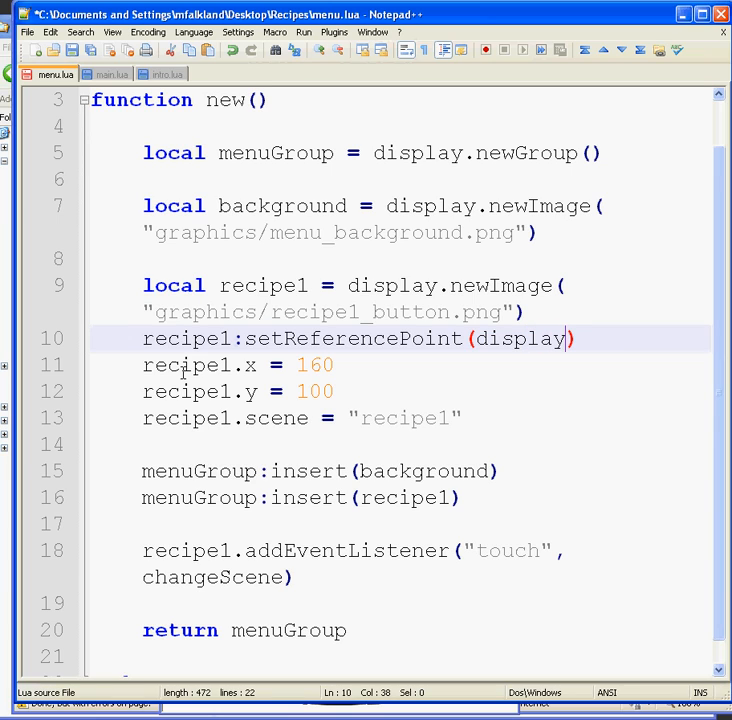
pyautogui.write('.')
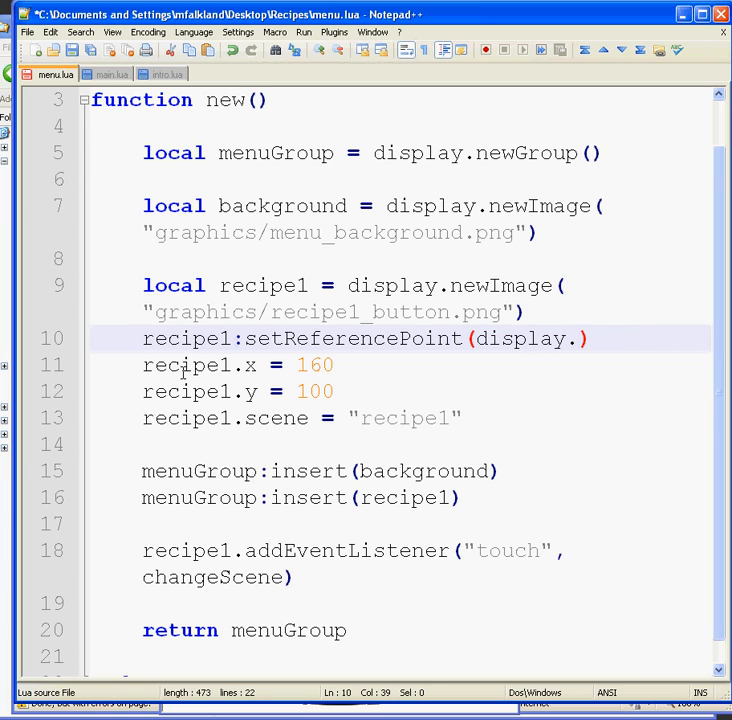
pyautogui.write('TopLeft')
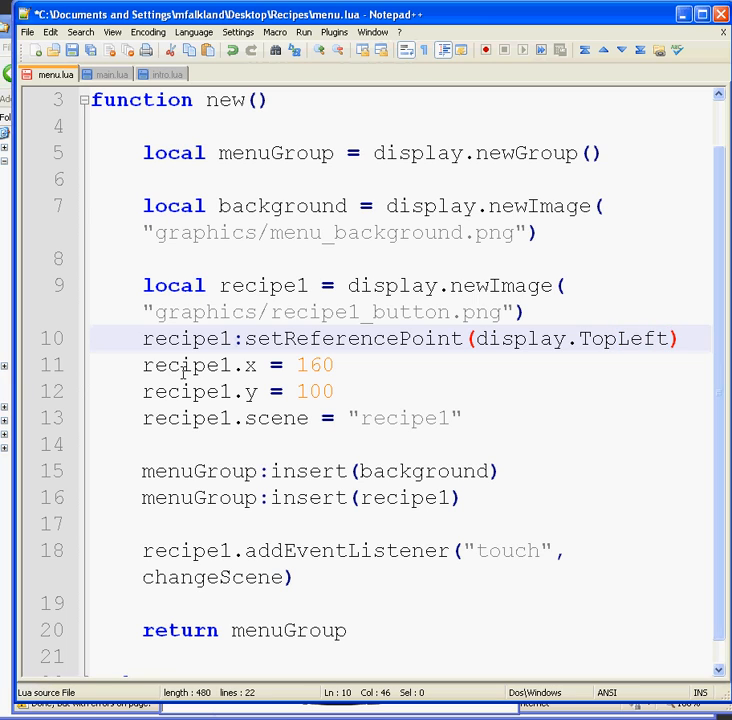
pyautogui.write('Refere')
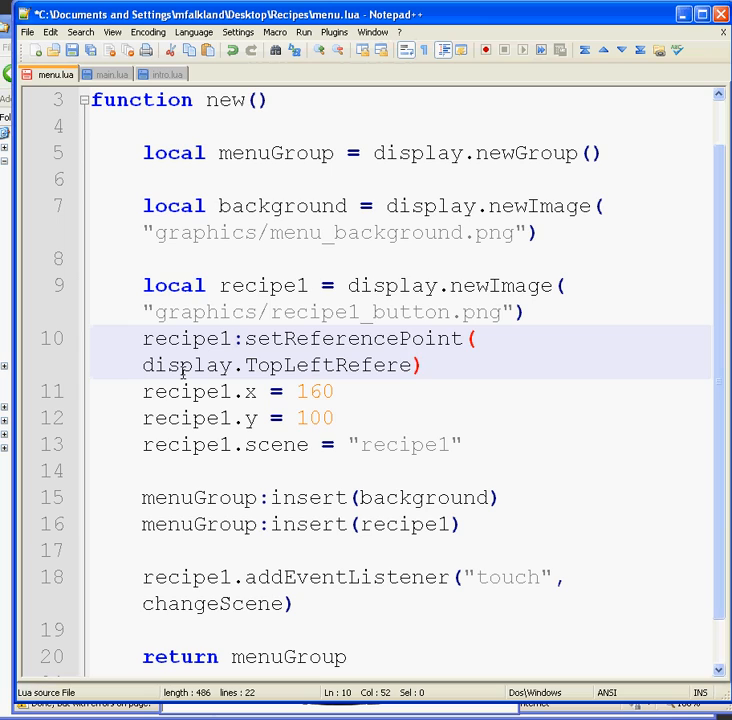
pyautogui.write('ncePoint')
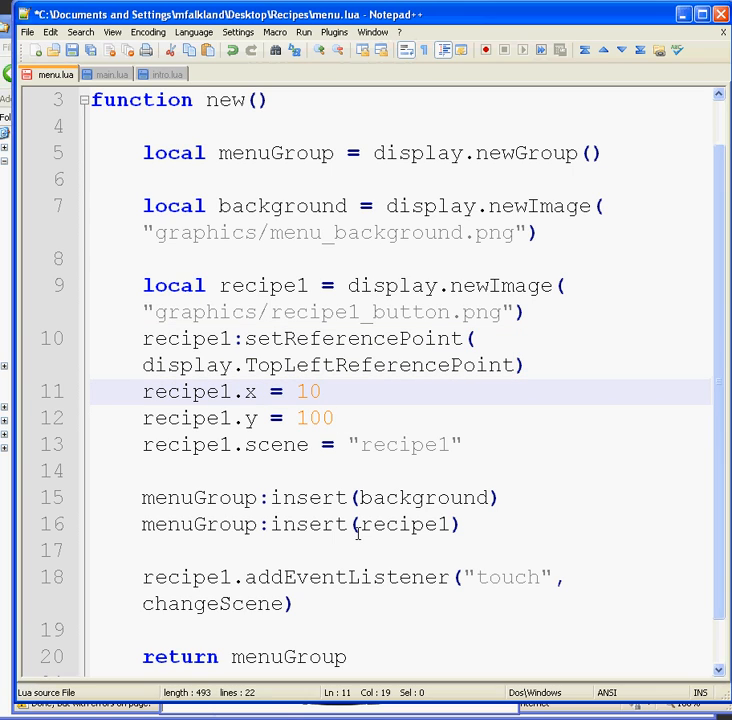
pyautogui.doubleClick(313, 418)
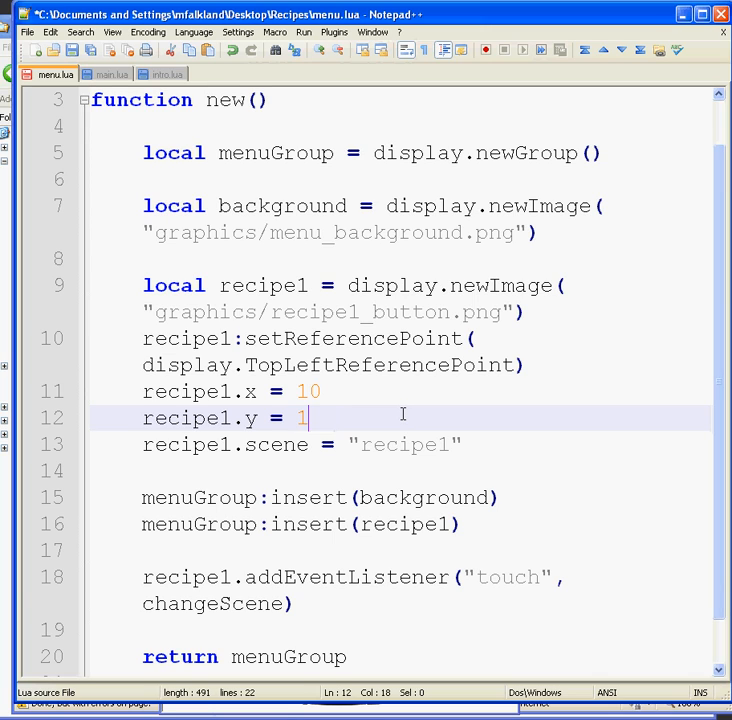
pyautogui.write('5')
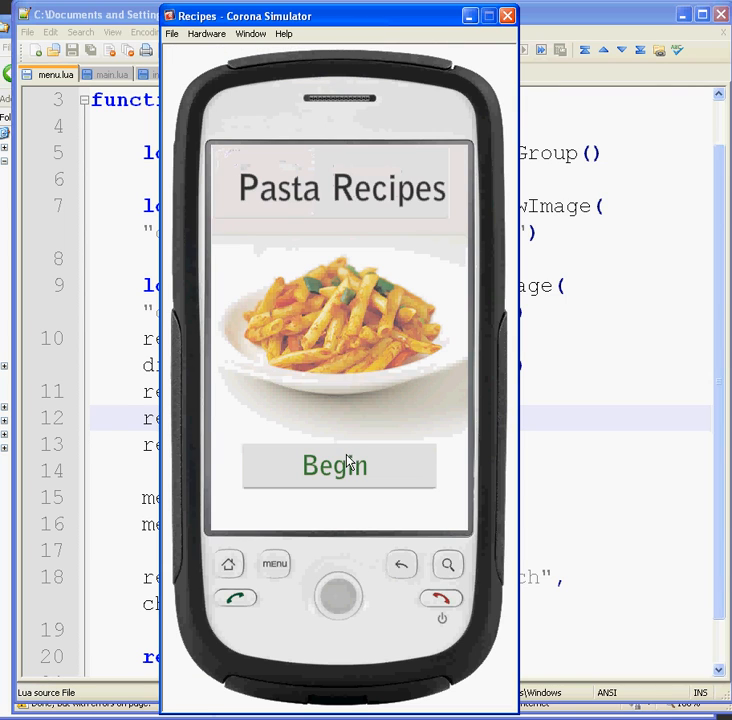
# Tap Begin to confirm the Bolognaise Pasta Bake button now sits inset from the top-left corner
pyautogui.click(338, 465)
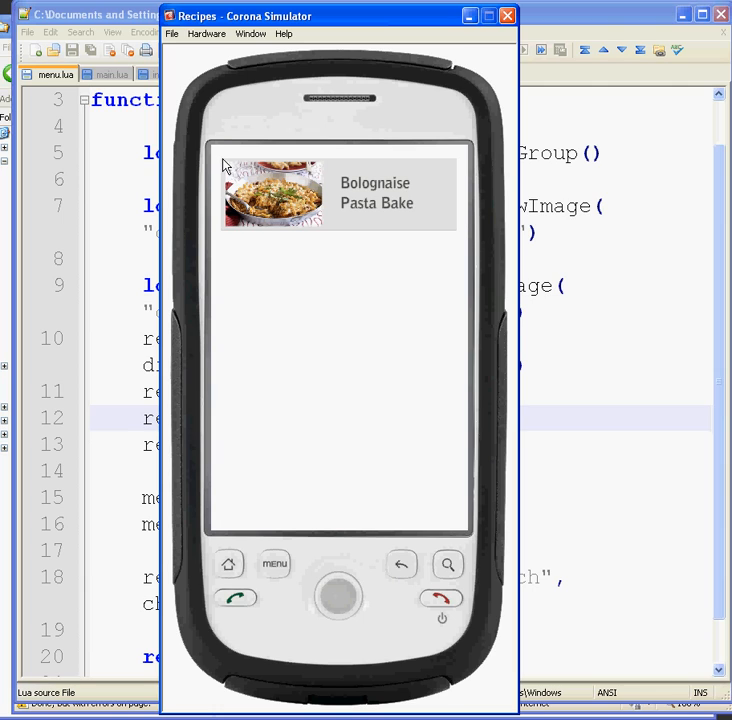
pyautogui.moveTo(224, 168)
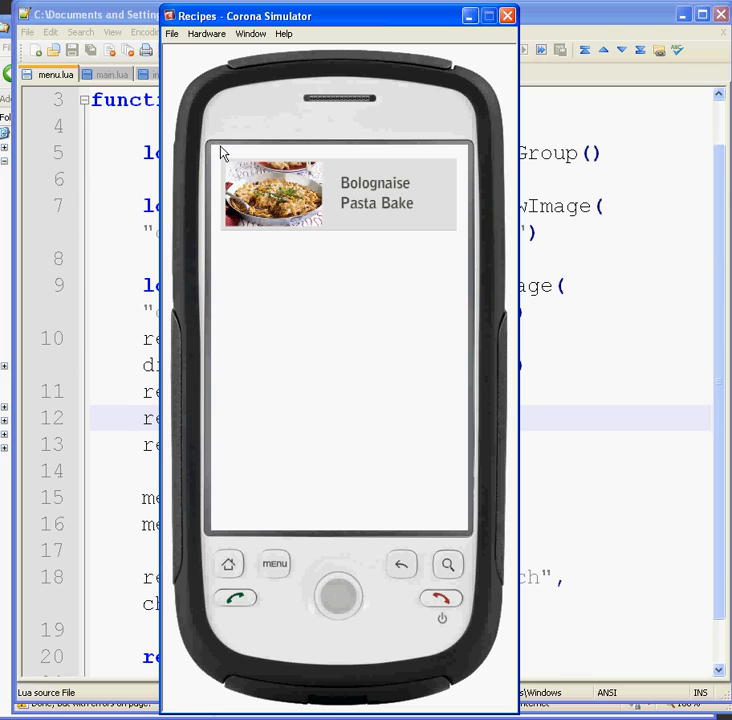
pyautogui.moveTo(231, 178)
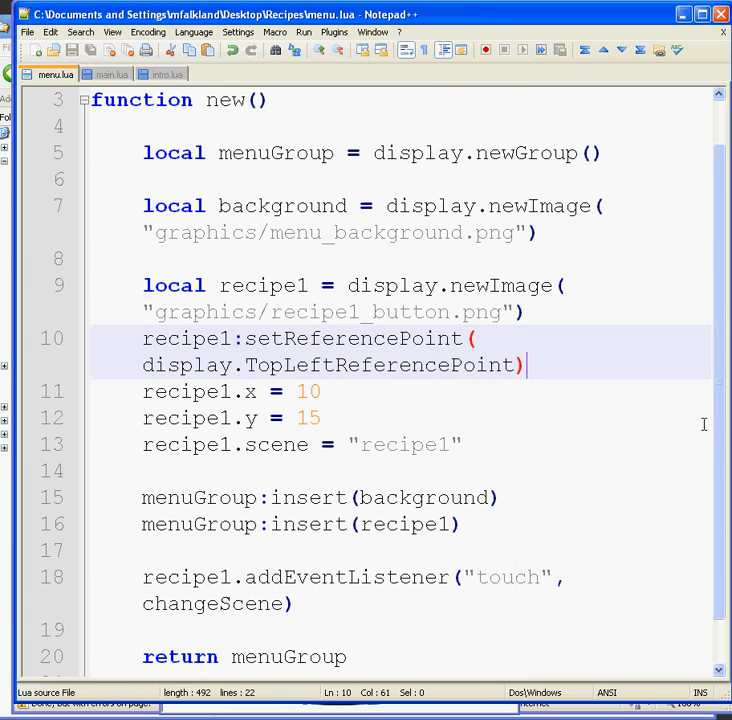
# Add the recipe2 block at y 115 and duplicate the touch listener line for recipe2
pyautogui.scroll(-3)
pyautogui.write('menuGroup:insert(recipe2)')
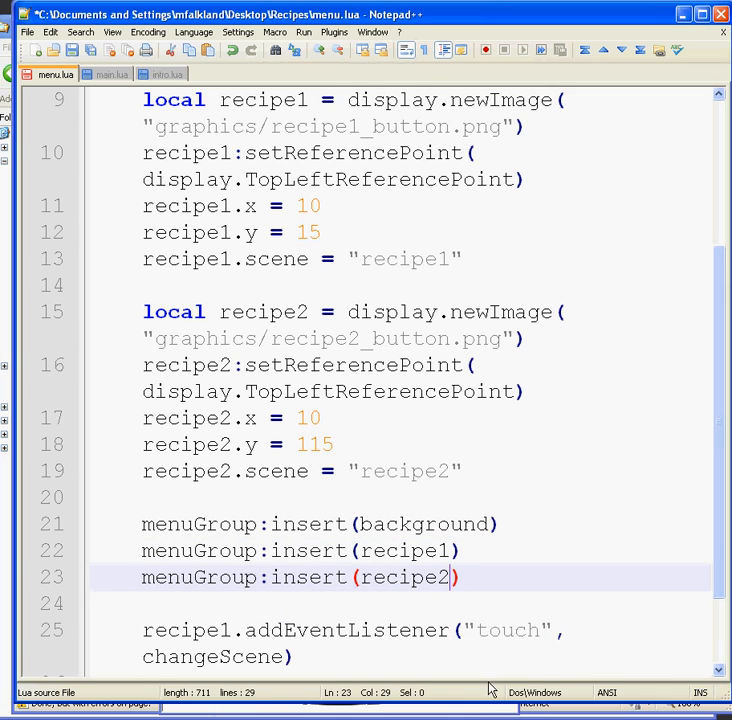
pyautogui.scroll(-3)
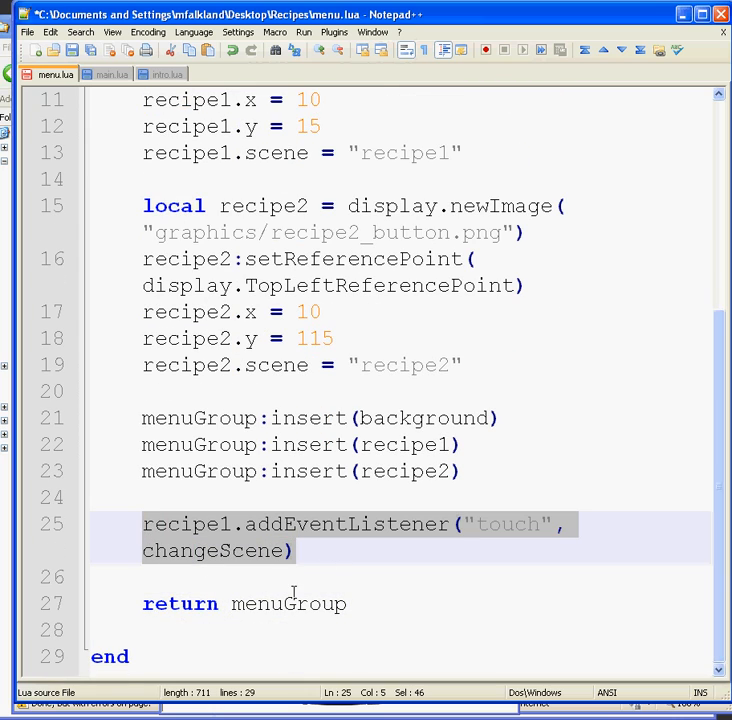
pyautogui.press('ctrl+v')
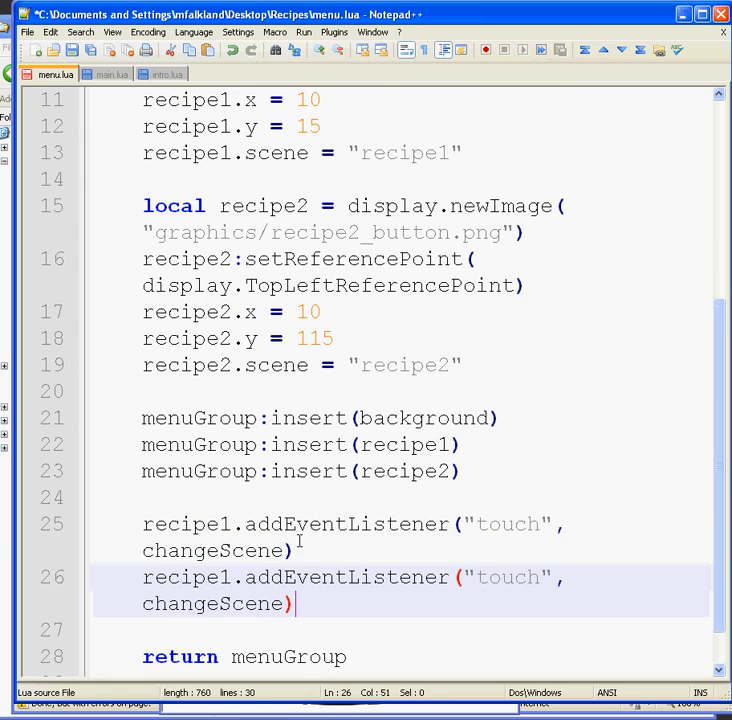
pyautogui.doubleClick(221, 577)
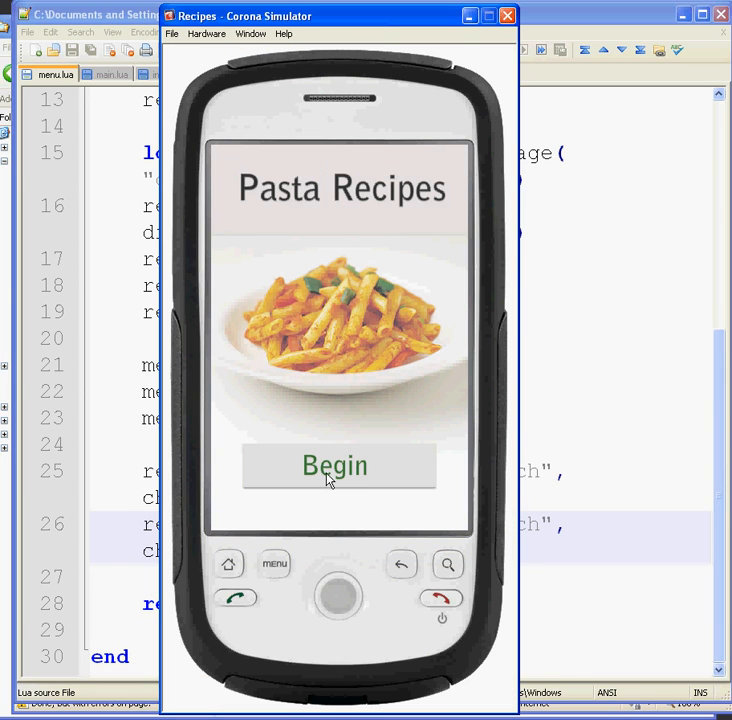
# Tap Begin to see Salami and Capsicum Pasta listed below Bolognaise Pasta Bake
pyautogui.click(338, 466)
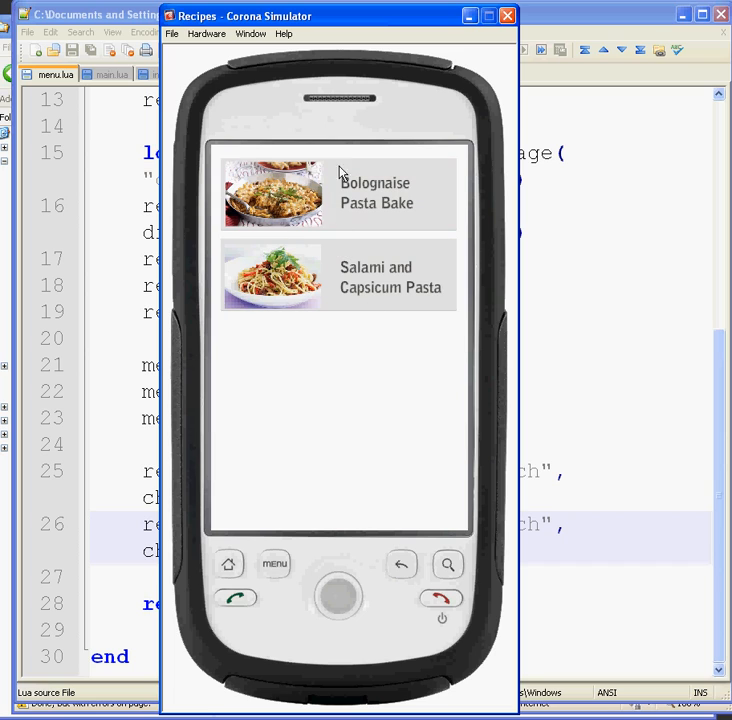
pyautogui.moveTo(406, 305)
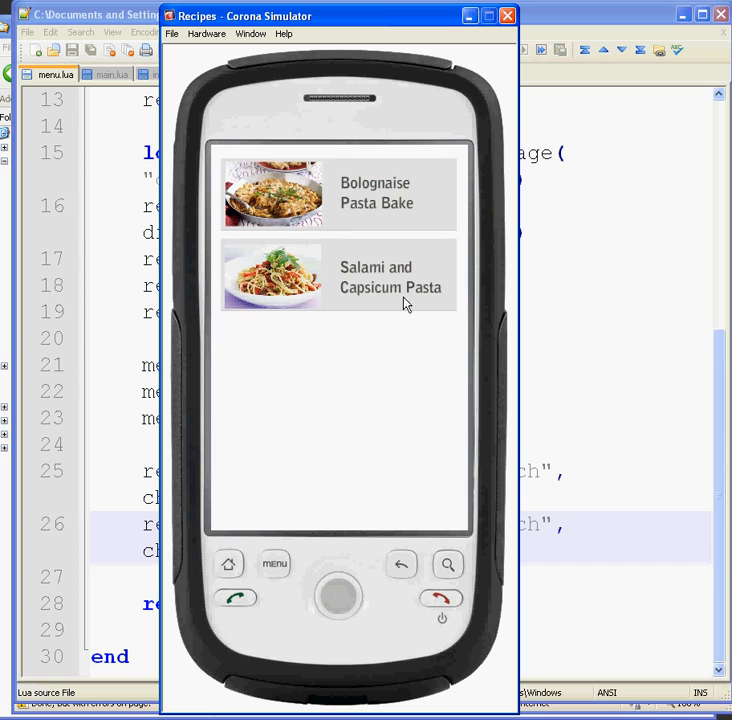
pyautogui.moveTo(352, 396)
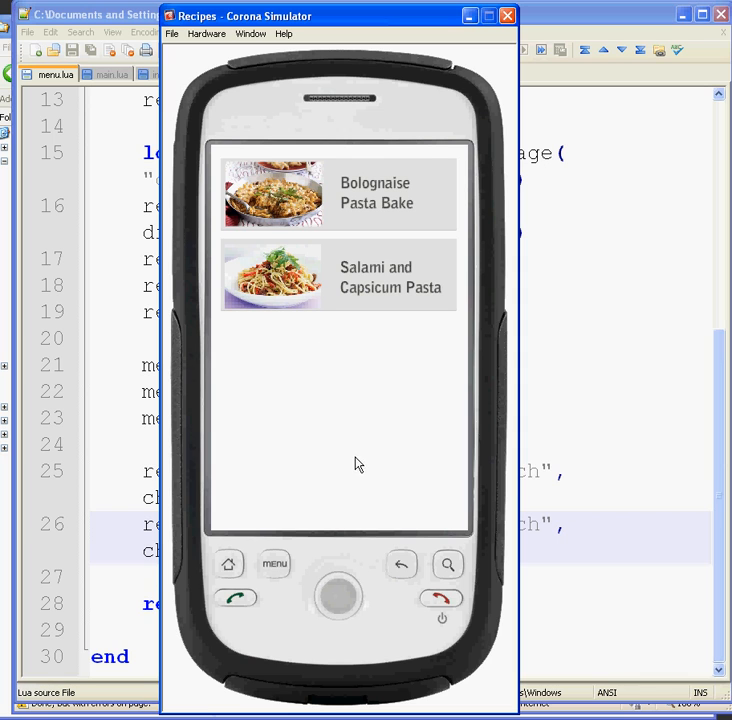
pyautogui.moveTo(325, 475)
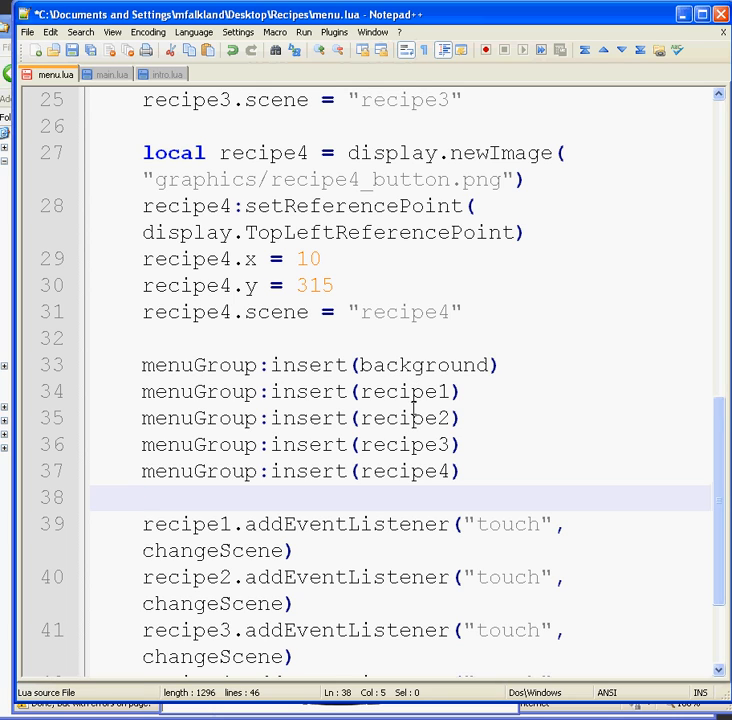
# Rename the copied blocks to recipe3 and recipe4 at y 215 and 315, with their scenes
pyautogui.scroll(-3)
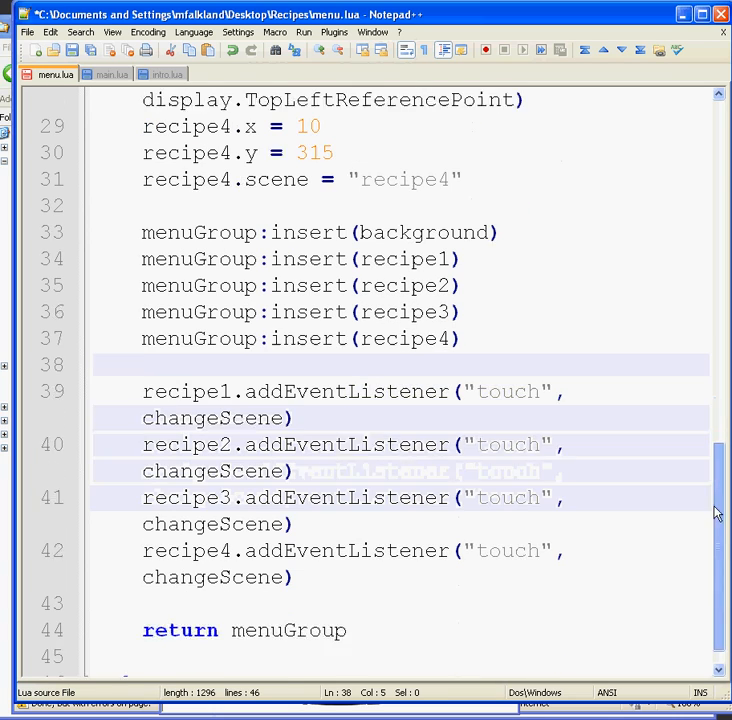
pyautogui.scroll(-3)
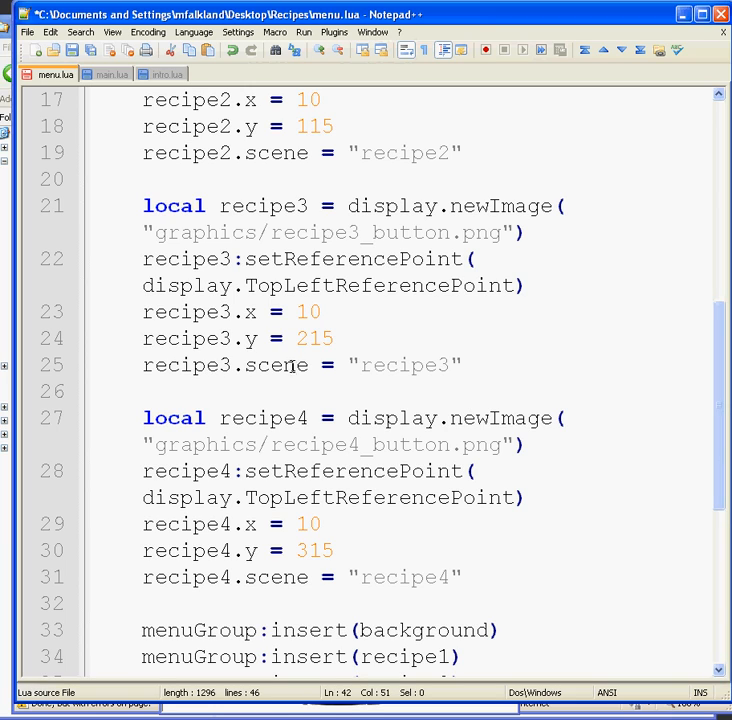
pyautogui.doubleClick(405, 365)
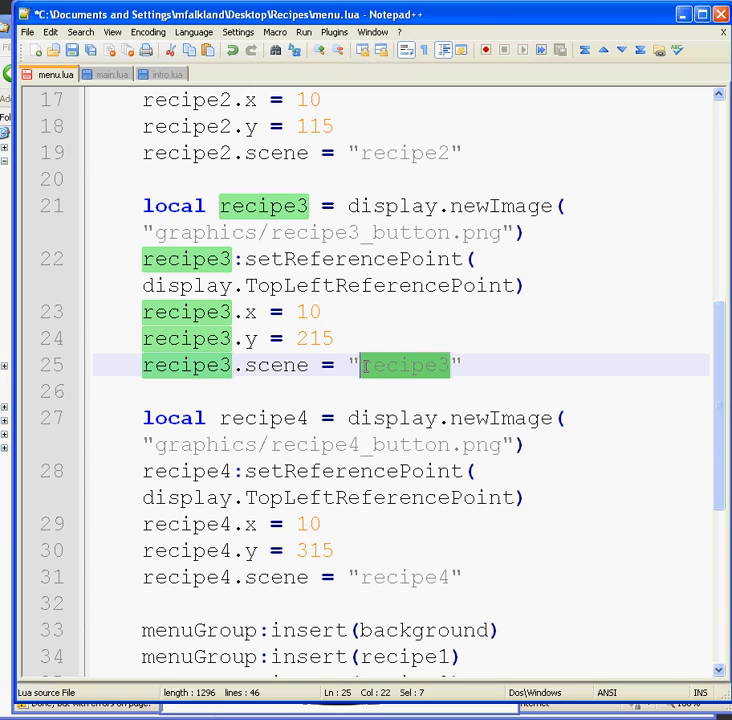
pyautogui.click(459, 577)
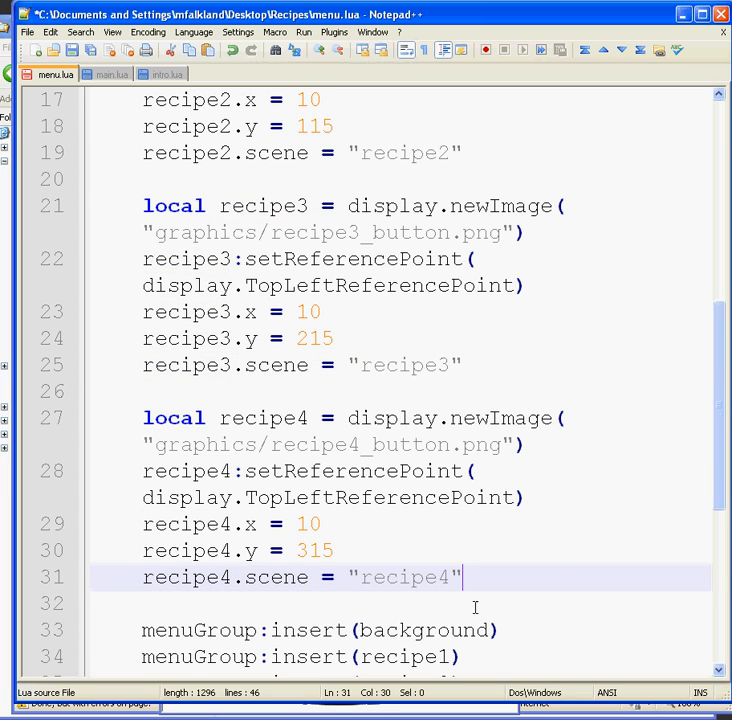
pyautogui.scroll(-3)
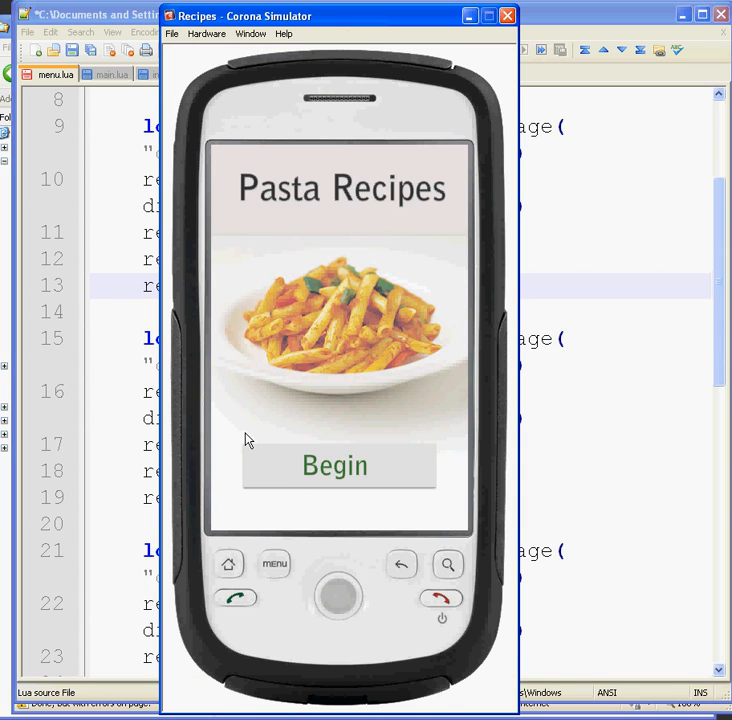
# Tap Begin to view the menu adding Pasta with Pepper Steak and Pasta Carbonara
pyautogui.click(337, 465)
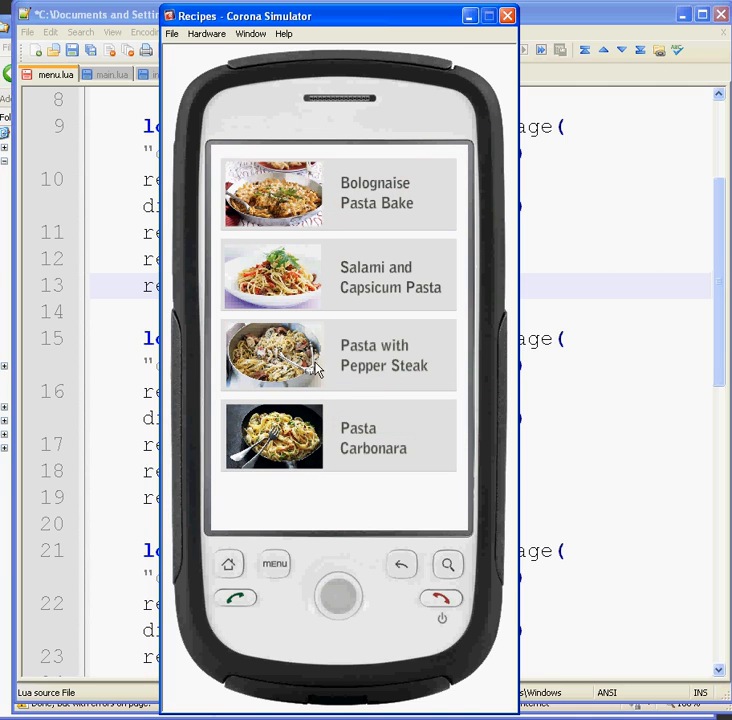
pyautogui.moveTo(358, 190)
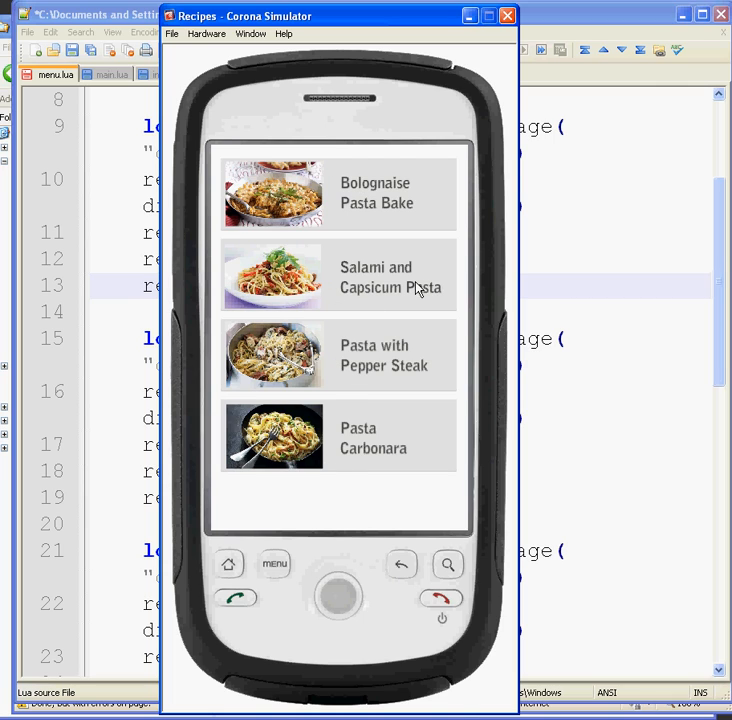
pyautogui.moveTo(372, 205)
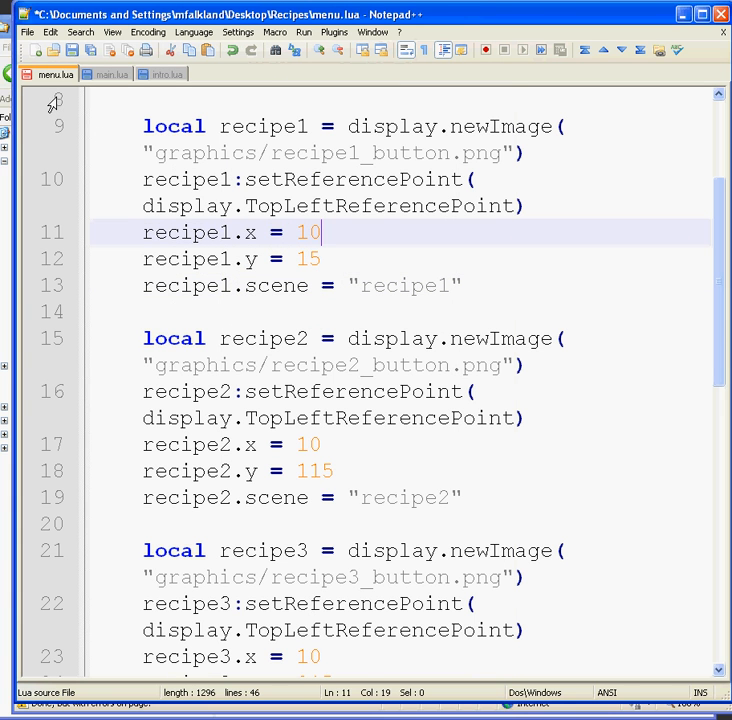
# Save the menu code as recipe1.lua in the Recipes folder, then bring the simulator forward
pyautogui.click(27, 31)
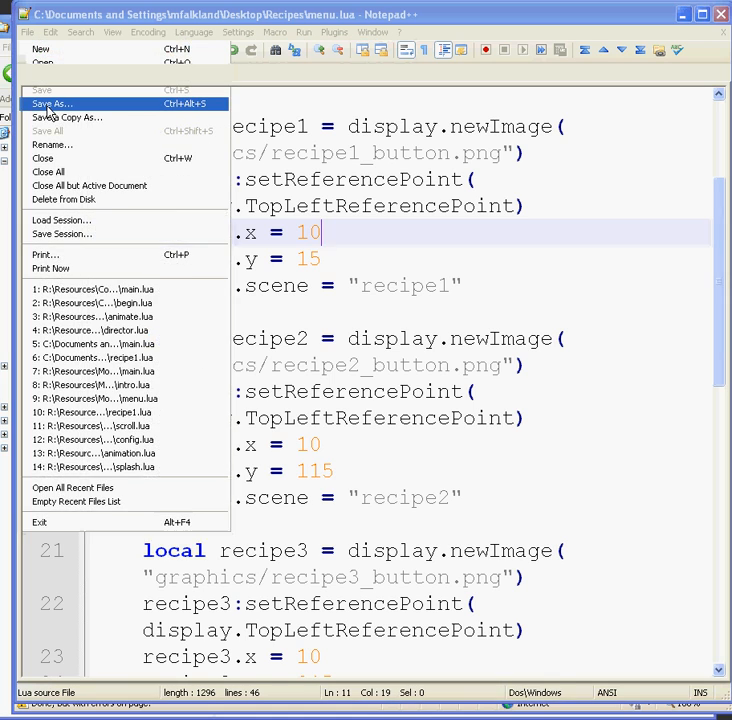
pyautogui.click(51, 103)
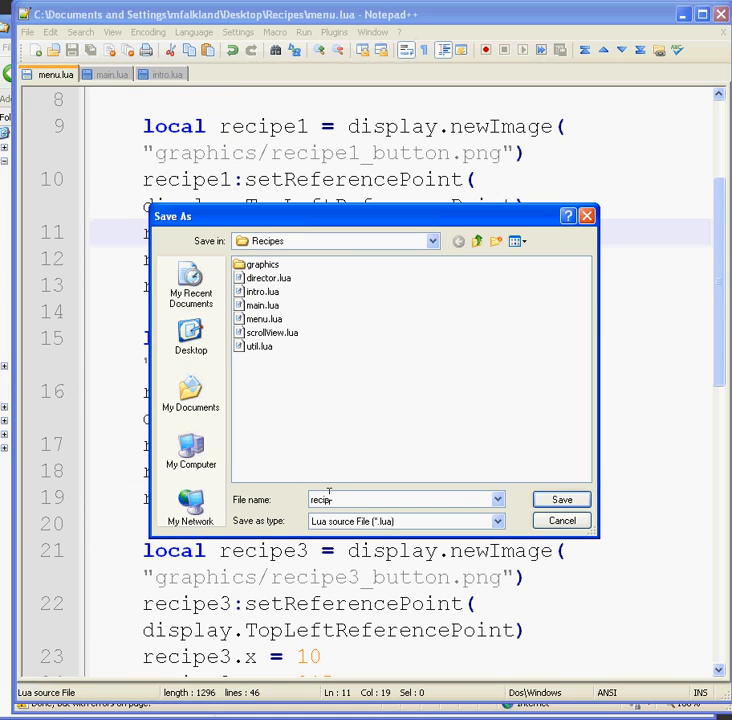
pyautogui.click(561, 499)
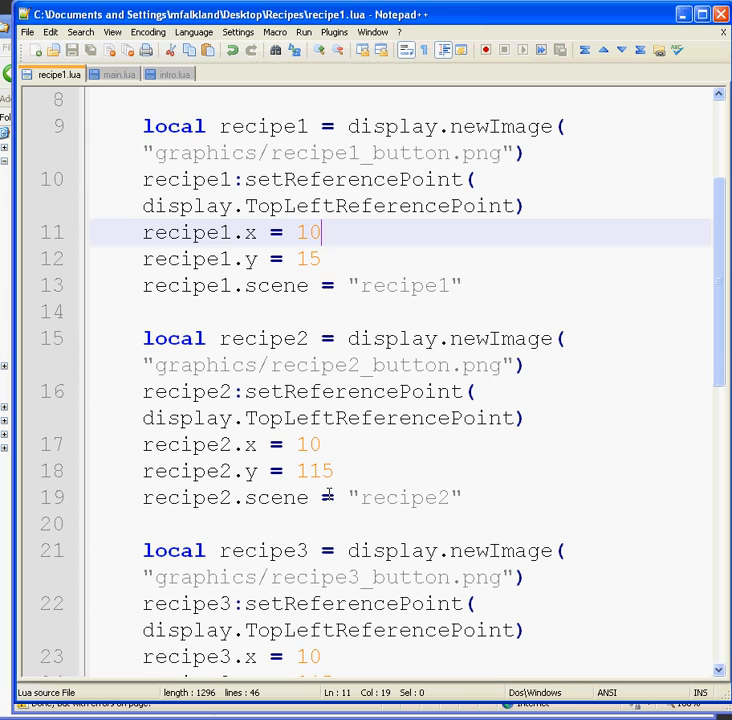
pyautogui.click(466, 338)
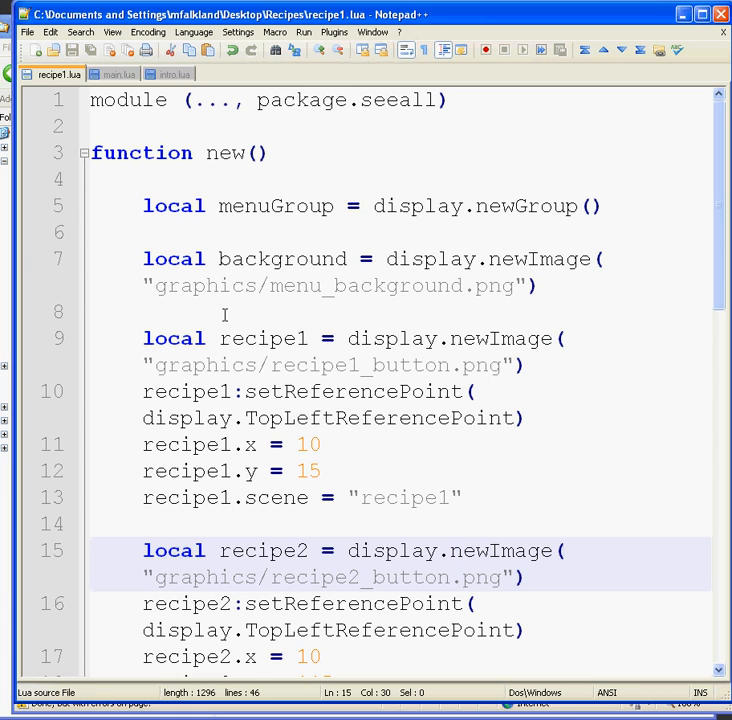
pyautogui.click(485, 50)
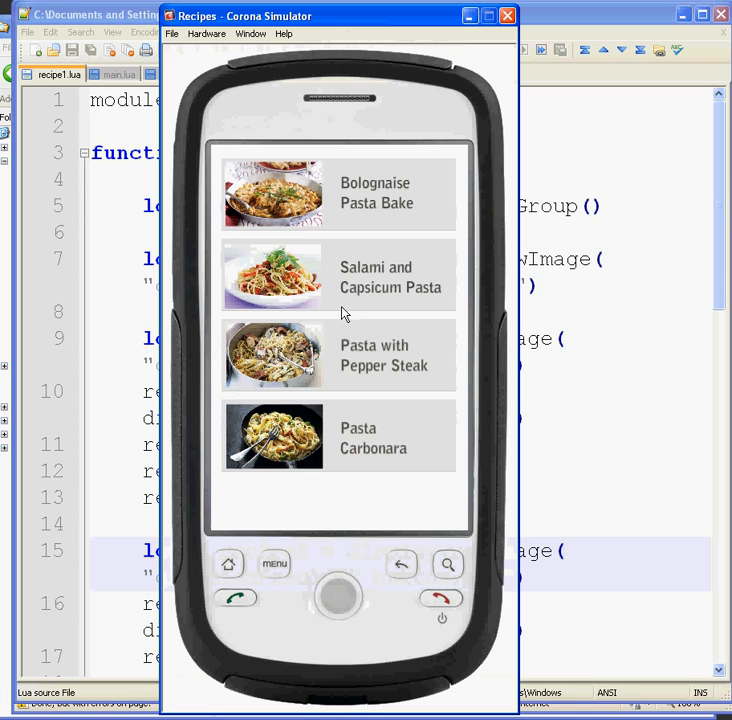
# Open main.lua from the Recipes Finished folder in the Corona Simulator
pyautogui.click(172, 33)
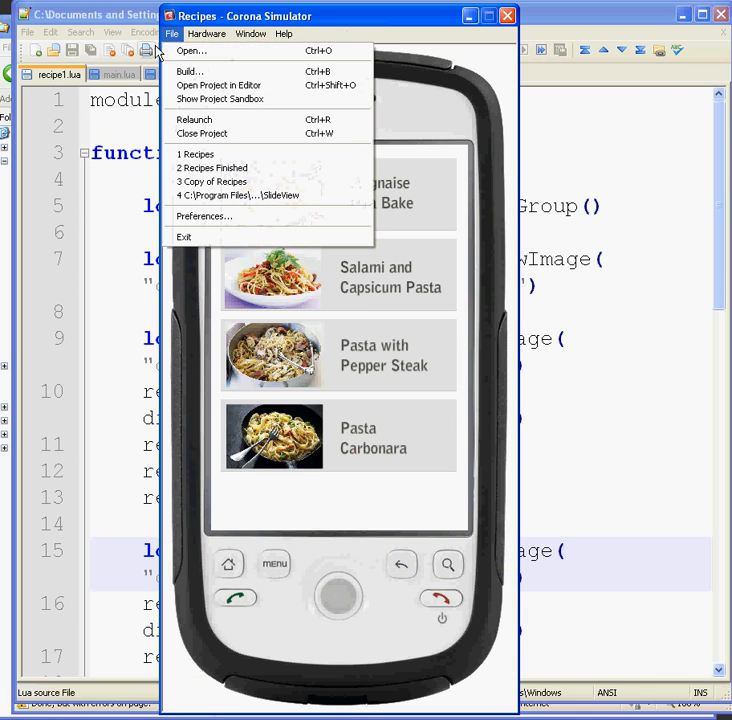
pyautogui.click(191, 50)
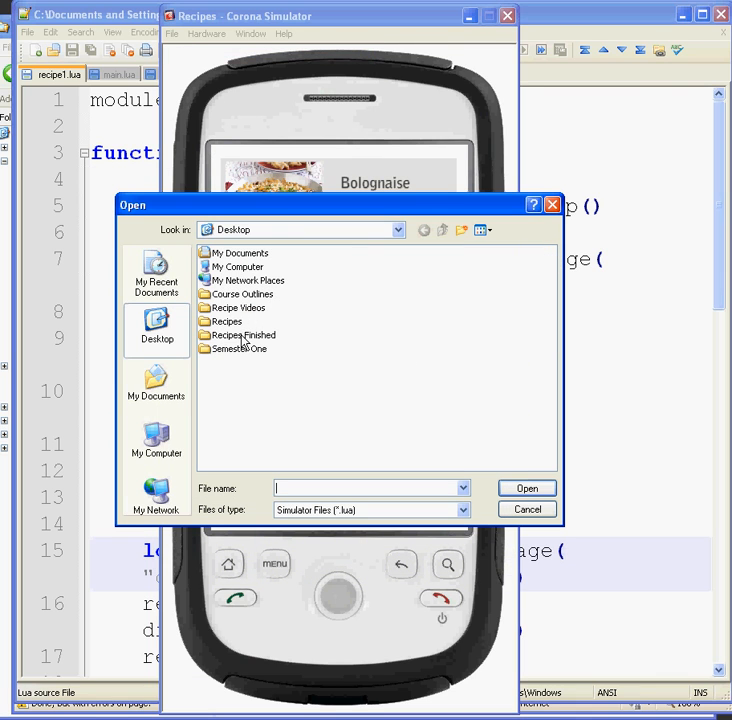
pyautogui.doubleClick(244, 335)
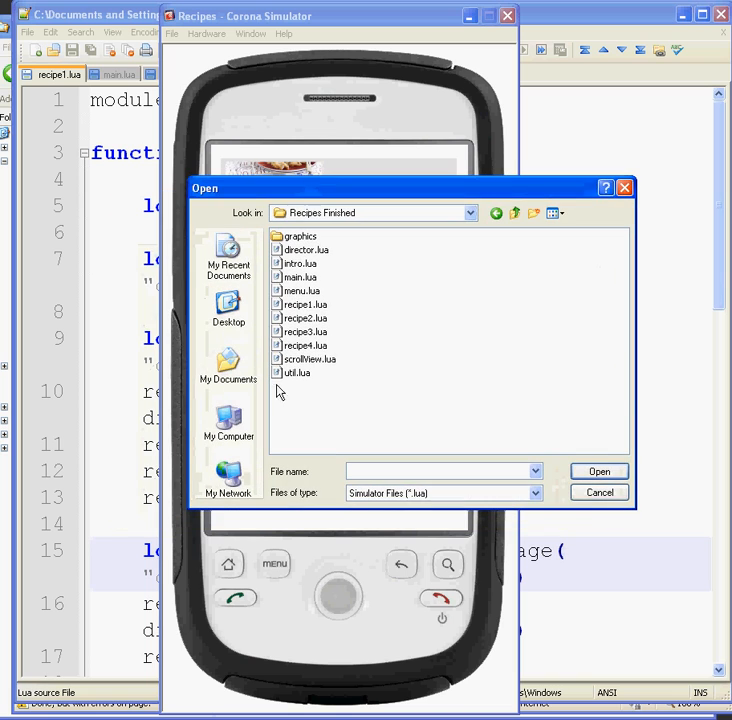
pyautogui.click(301, 277)
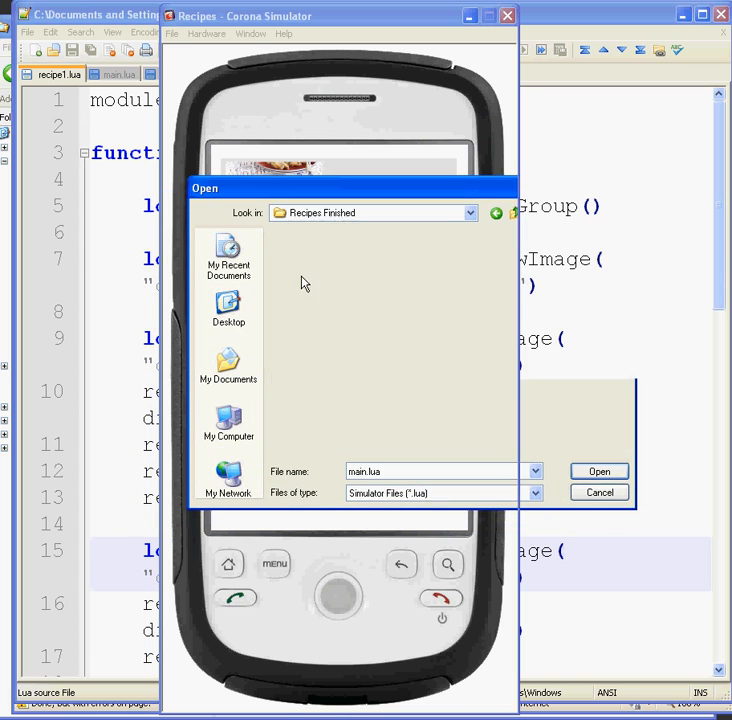
pyautogui.click(598, 471)
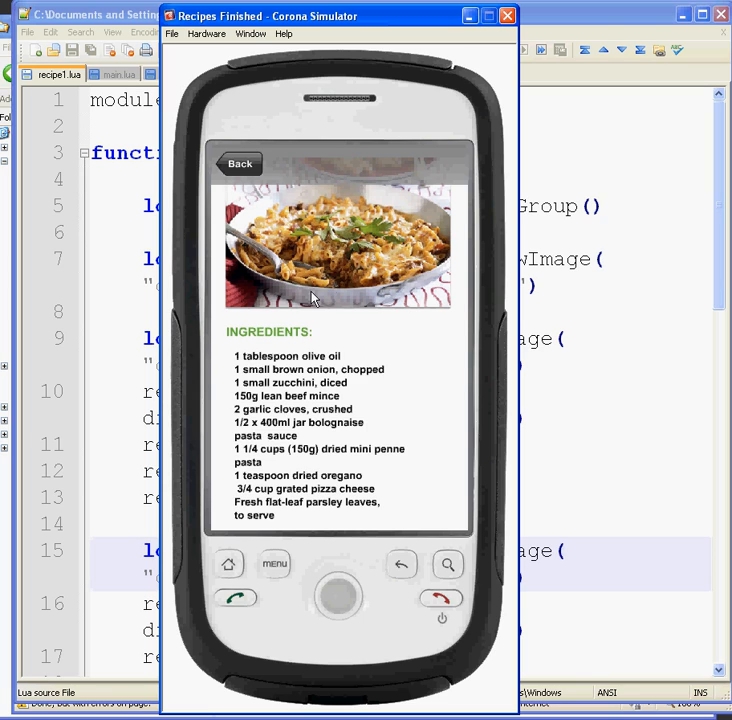
pyautogui.moveTo(313, 504)
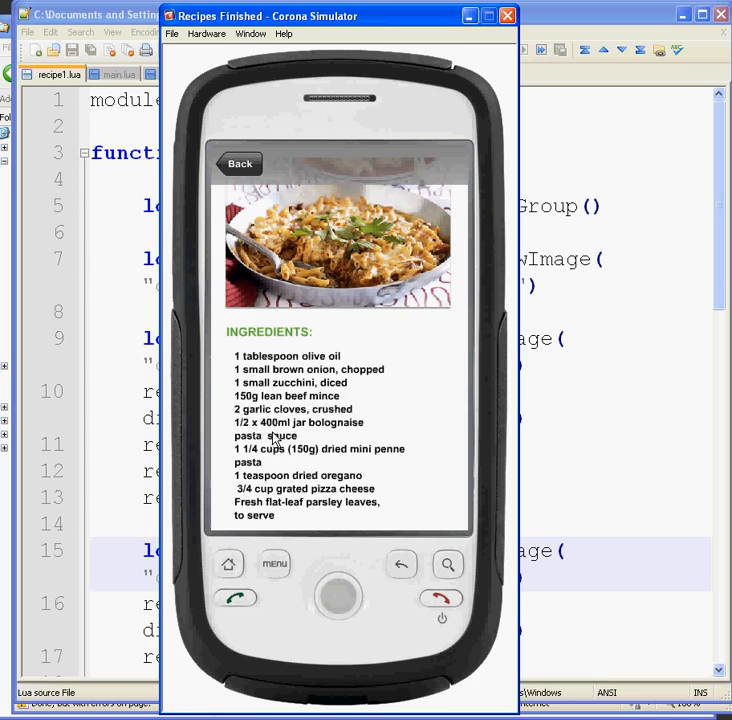
# Go back to the menu and reopen the Bolognaise Pasta Bake recipe page
pyautogui.scroll(-3)
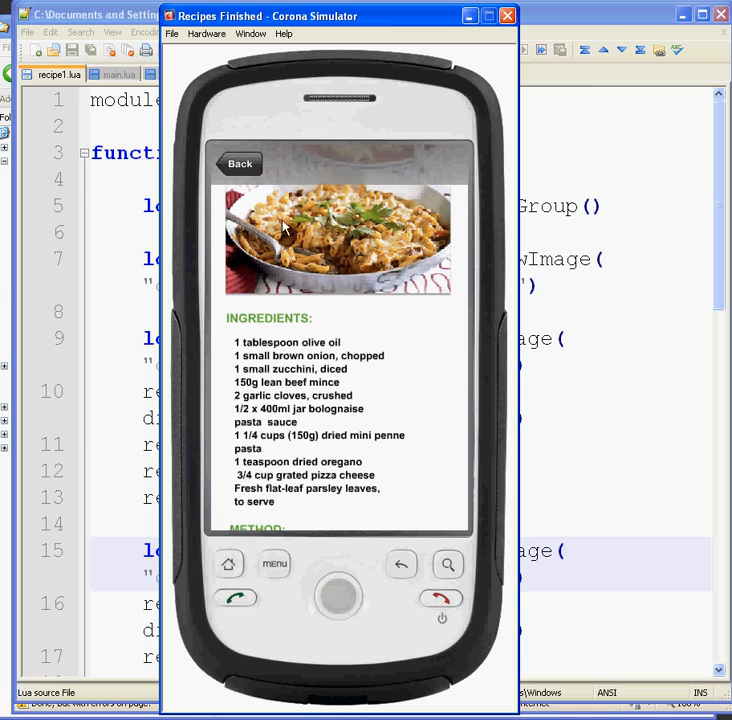
pyautogui.moveTo(368, 175)
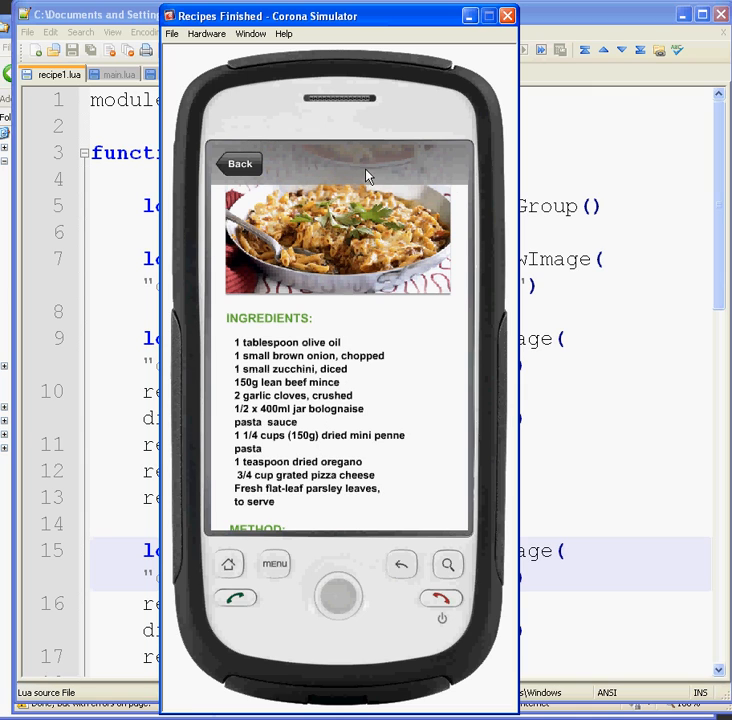
pyautogui.click(239, 163)
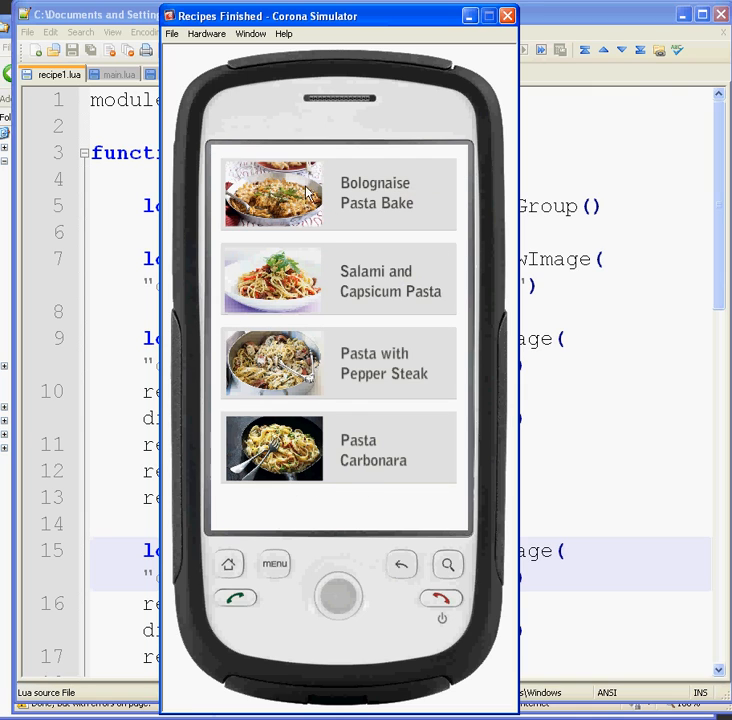
pyautogui.click(338, 192)
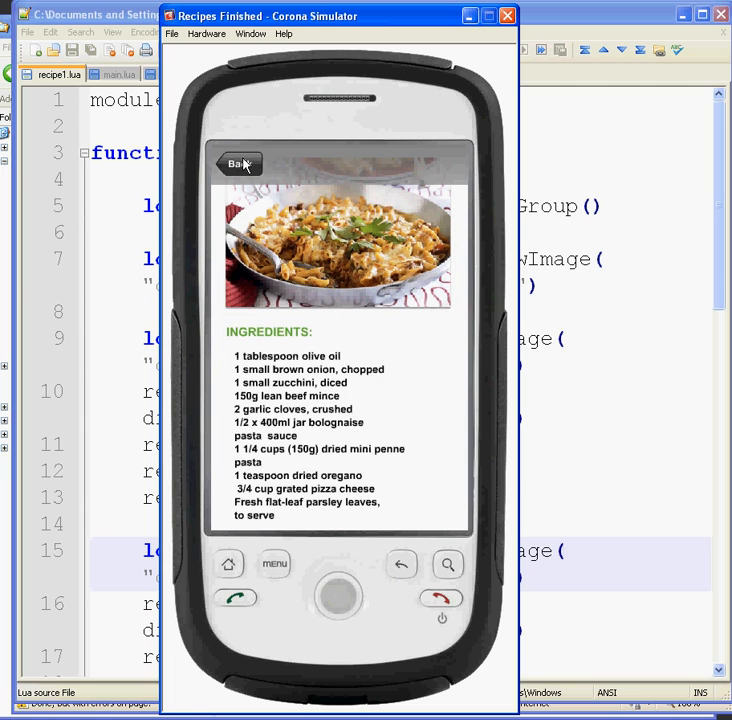
pyautogui.moveTo(337, 362)
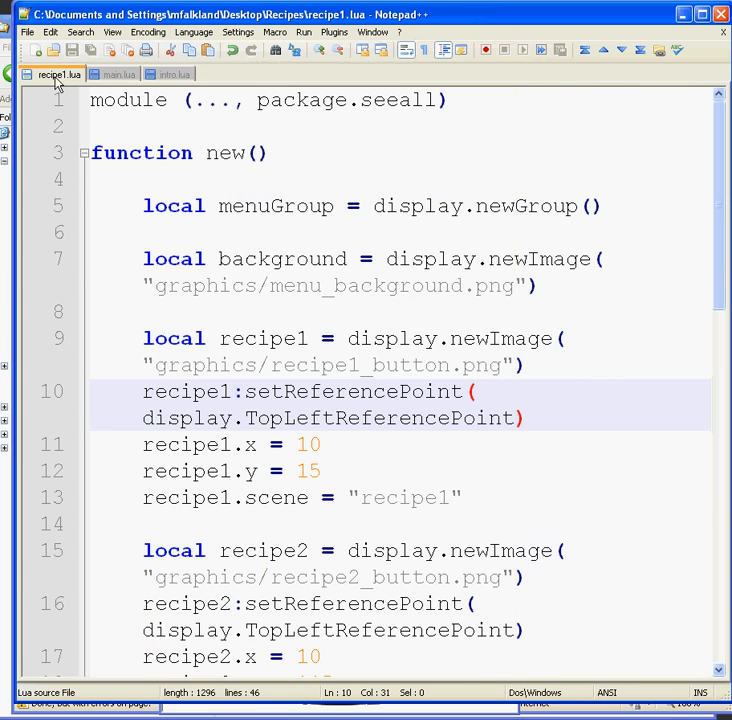
# Rename menuGroup to recipeGroup on line 5 and review the trimmed recipe1.lua code
pyautogui.doubleClick(243, 206)
pyautogui.write('recipe')
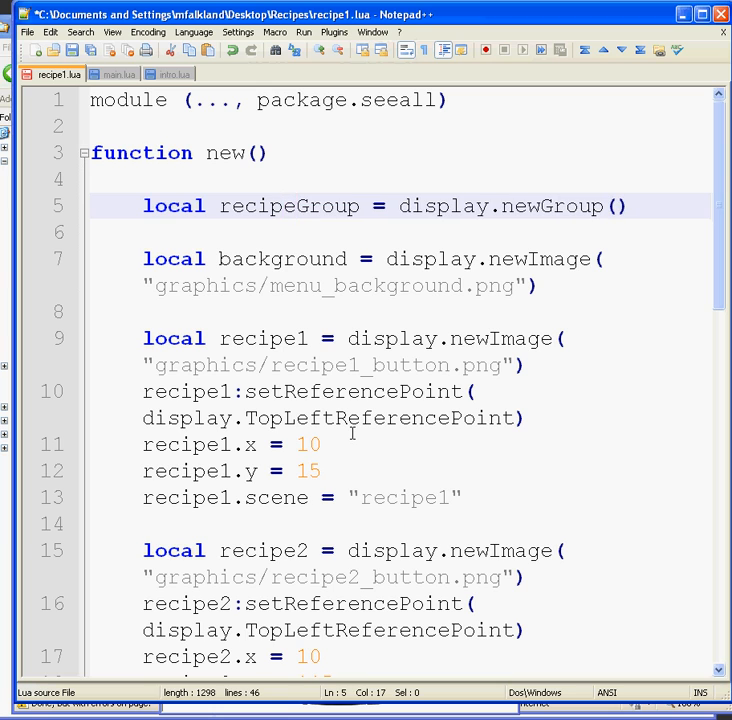
pyautogui.doubleClick(289, 206)
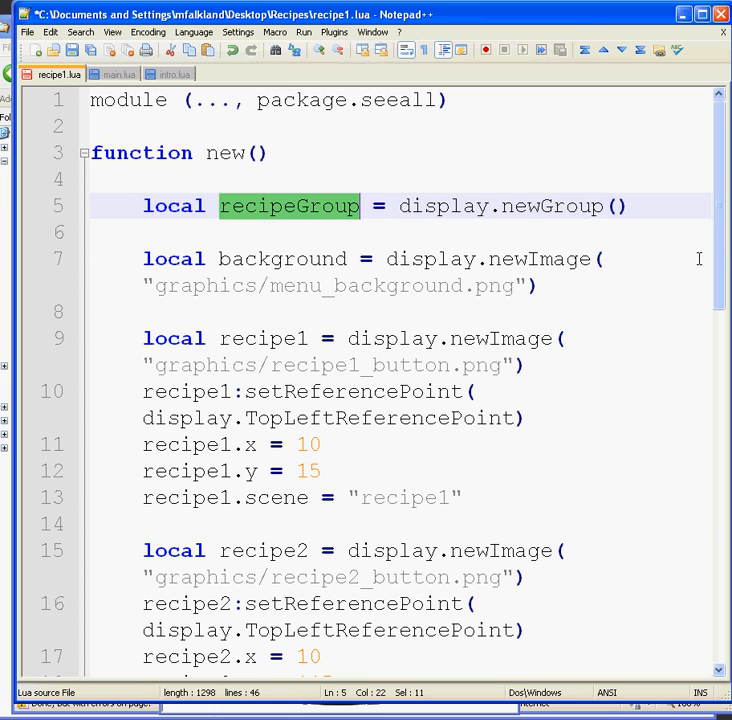
pyautogui.scroll(-3)
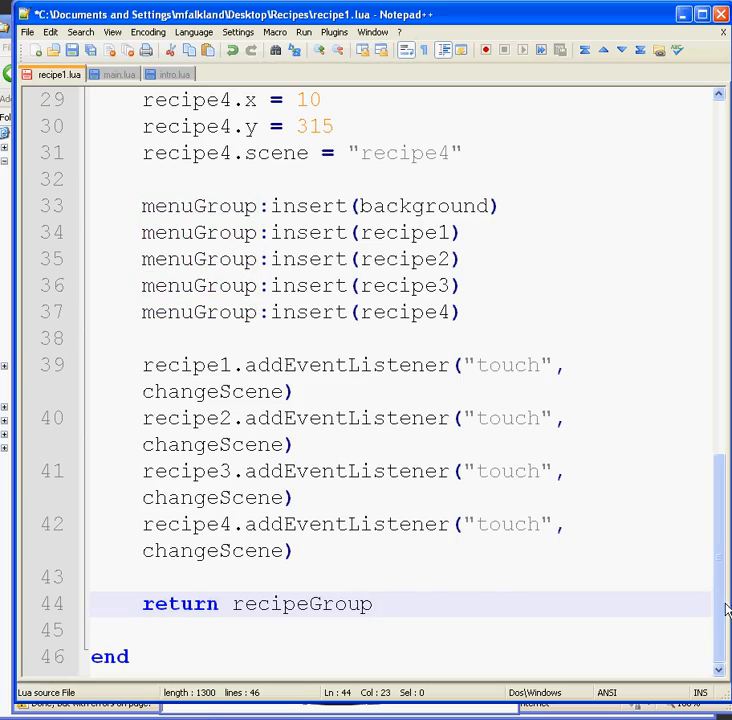
pyautogui.scroll(3)
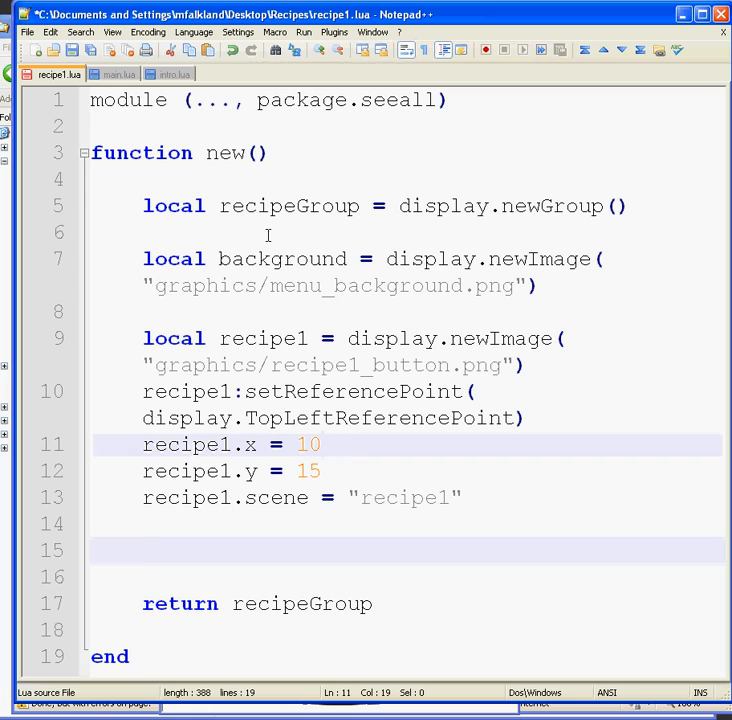
# Rename background to recipe1, replace menu_background with recipe1, and delete the old button code
pyautogui.doubleClick(282, 259)
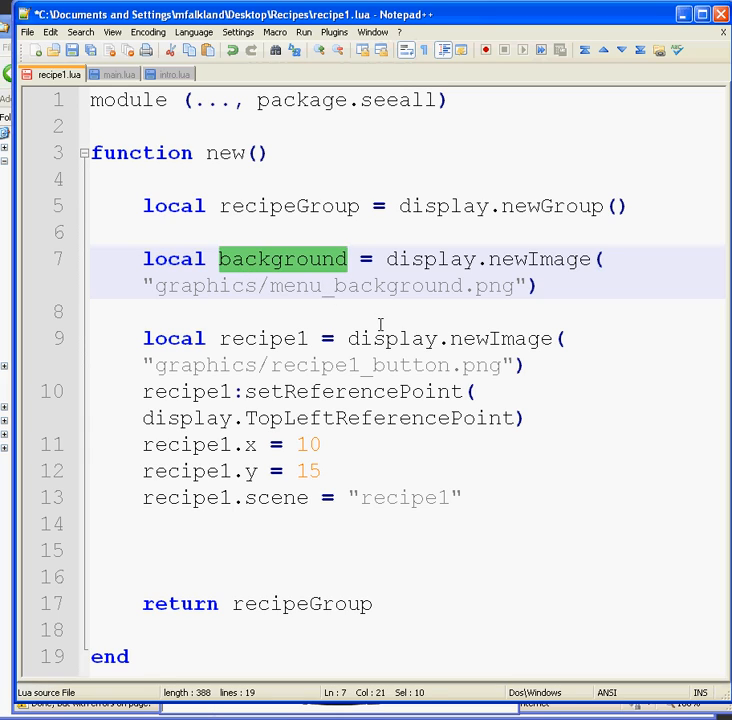
pyautogui.write('recipe1')
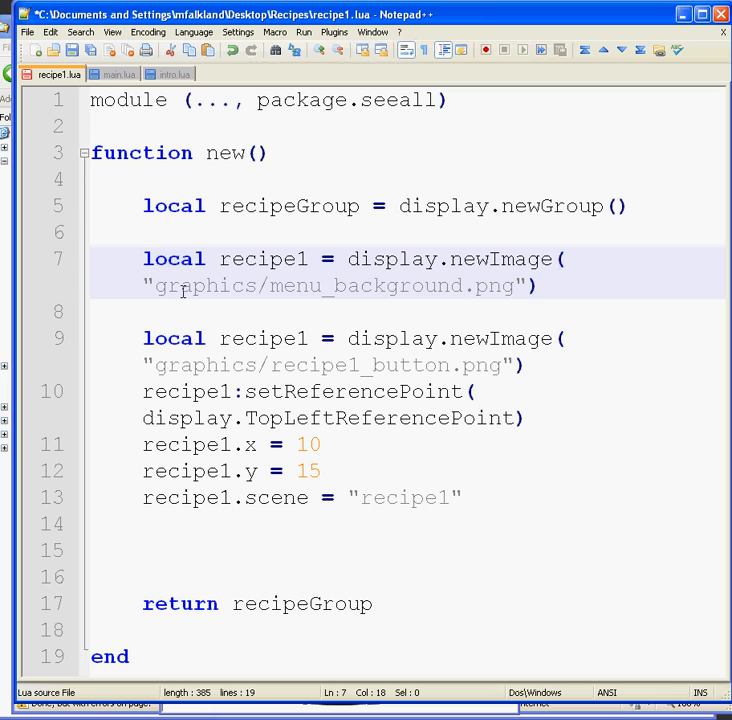
pyautogui.doubleClick(367, 286)
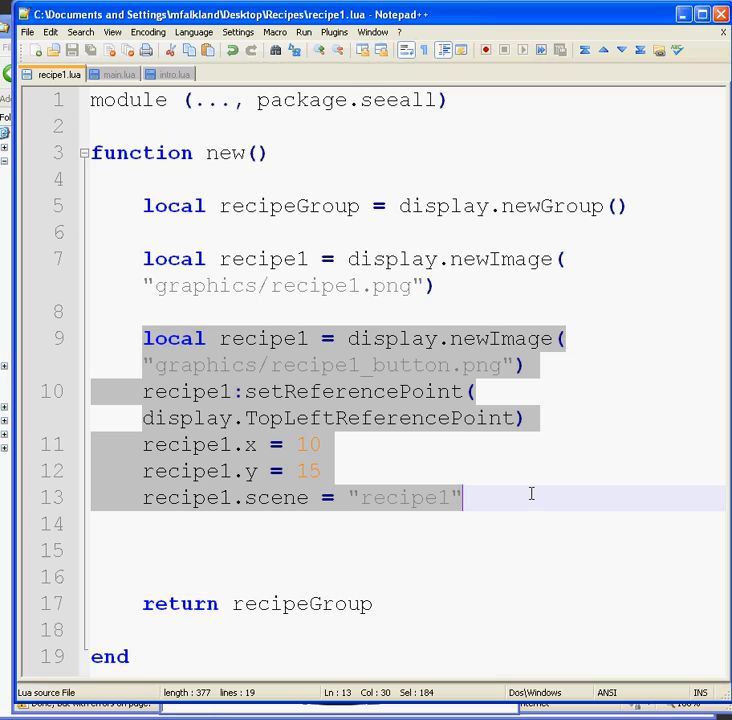
pyautogui.press('Delete')
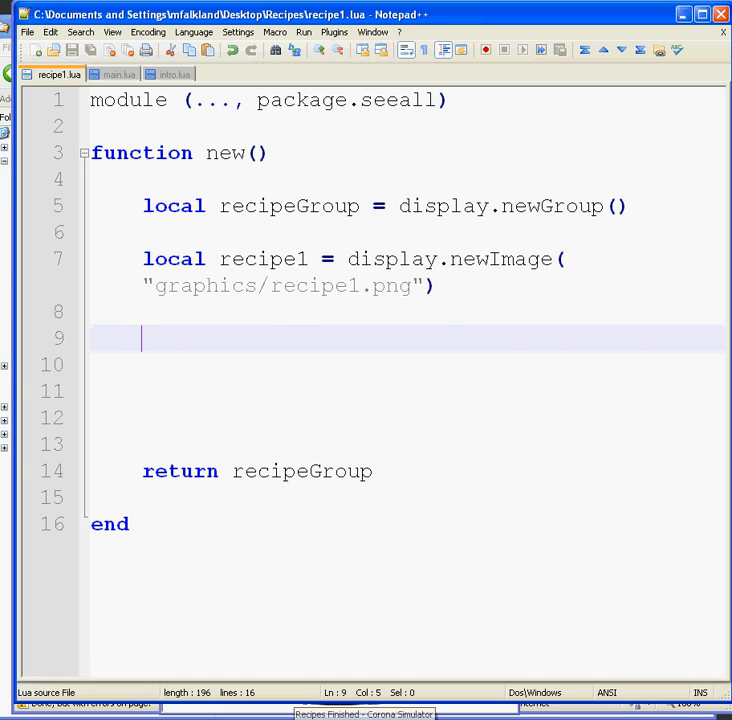
# Launch the Recipes project in Corona Simulator from the File menu
pyautogui.click(172, 33)
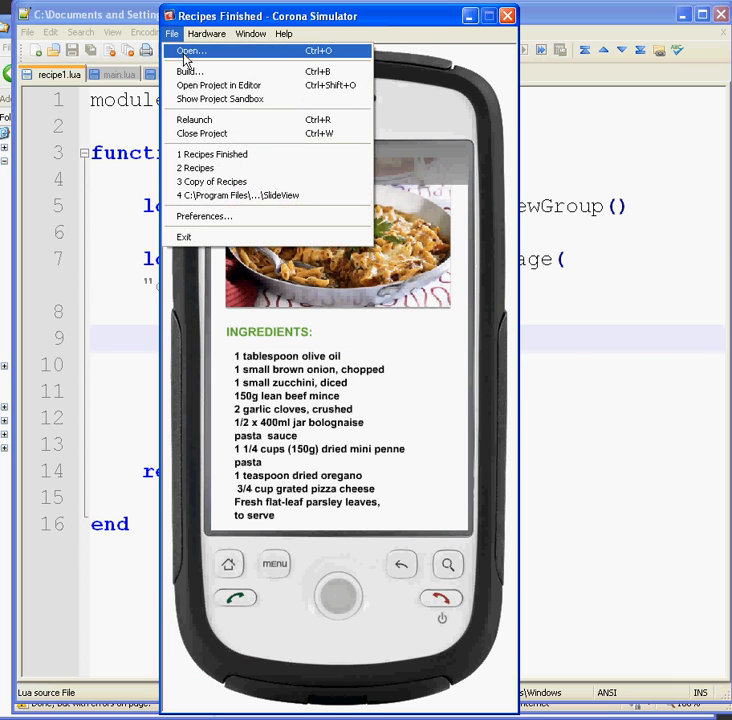
pyautogui.click(189, 50)
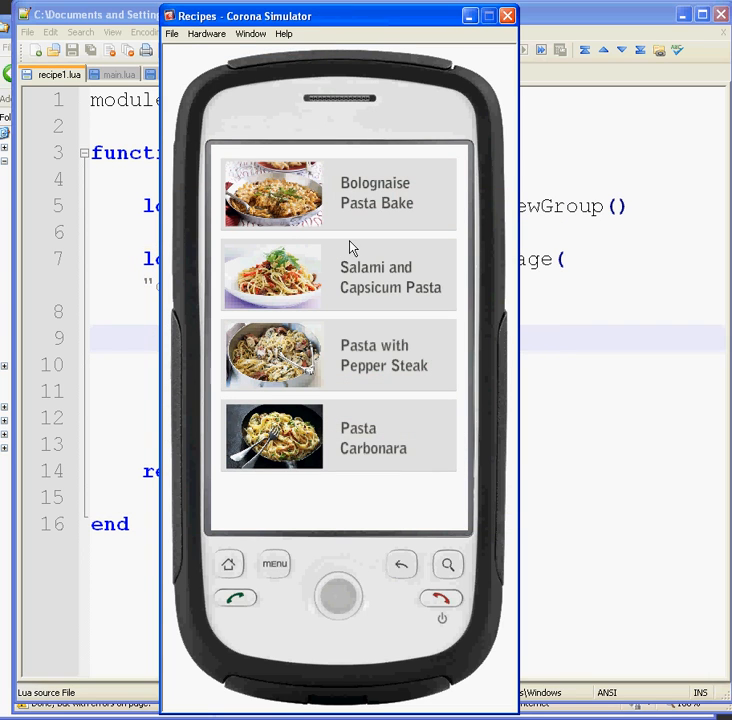
pyautogui.moveTo(293, 380)
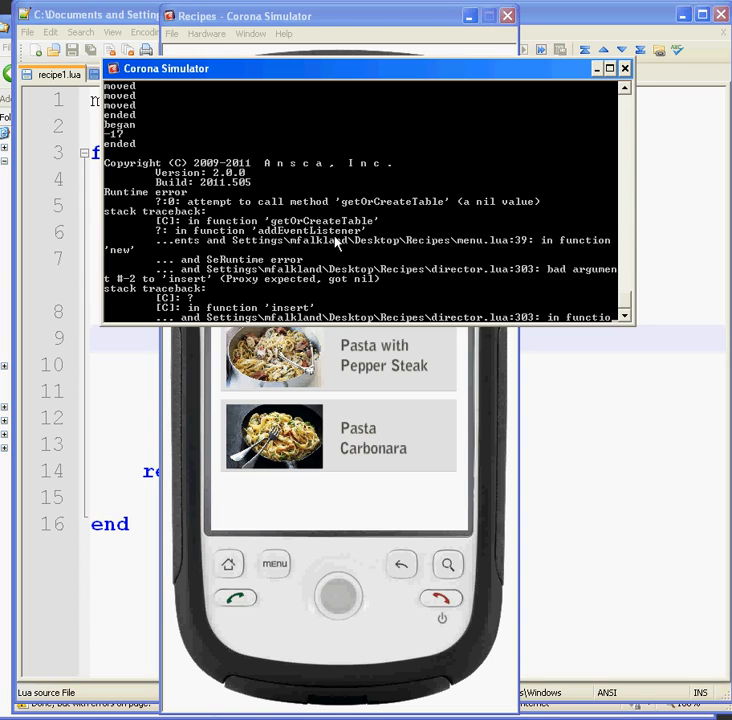
pyautogui.moveTo(513, 242)
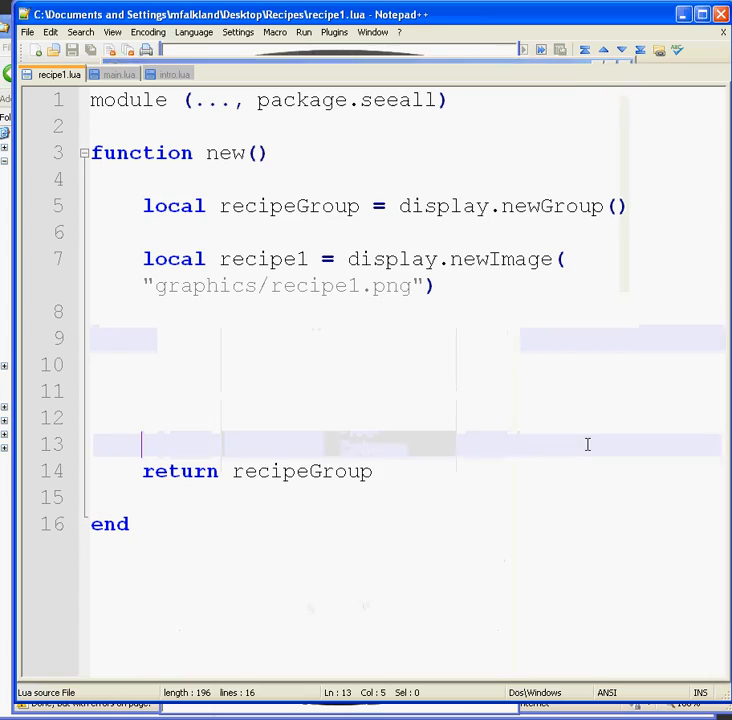
# Check main.lua, then open menu.lua and scroll through its recipe buttons and listeners
pyautogui.click(119, 74)
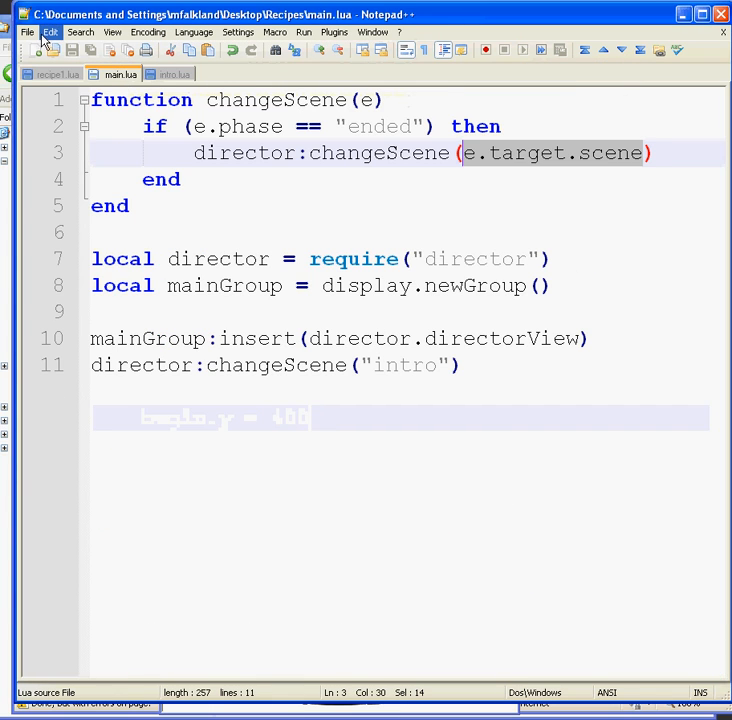
pyautogui.click(27, 31)
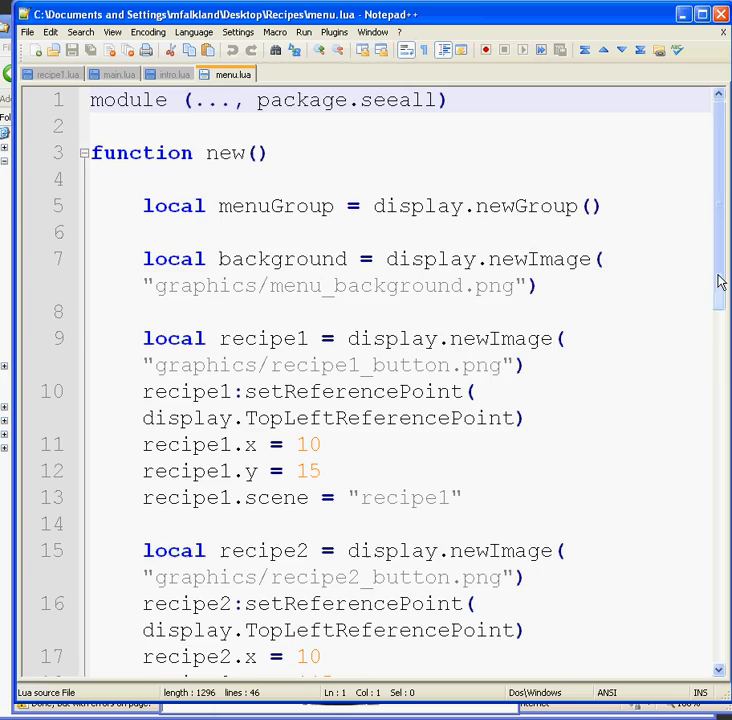
pyautogui.scroll(-3)
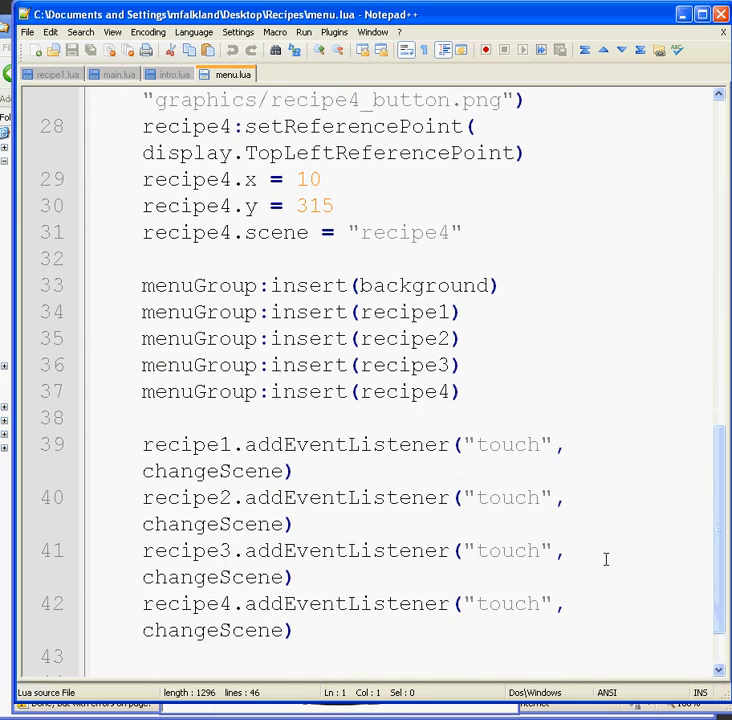
pyautogui.moveTo(143, 444); pyautogui.dragTo(294, 471)
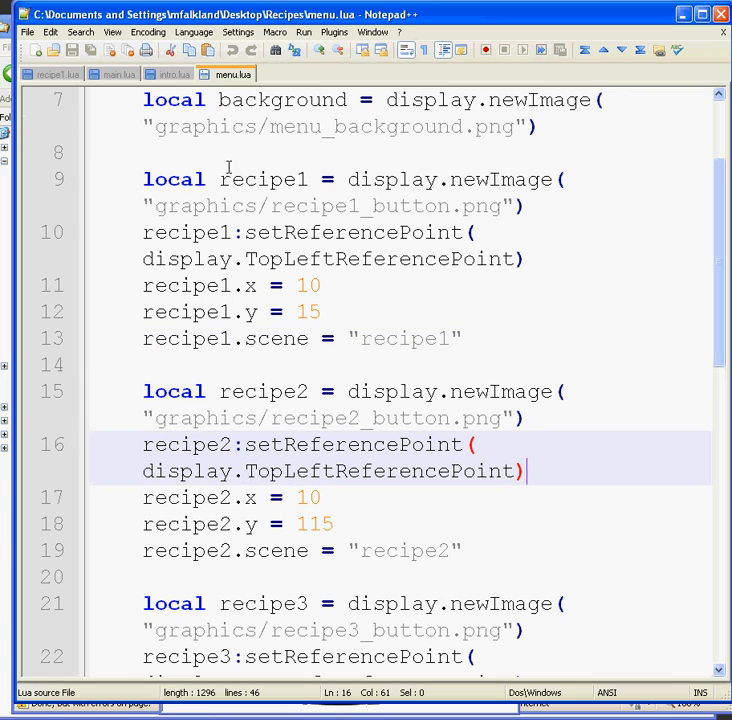
pyautogui.moveTo(119, 264)
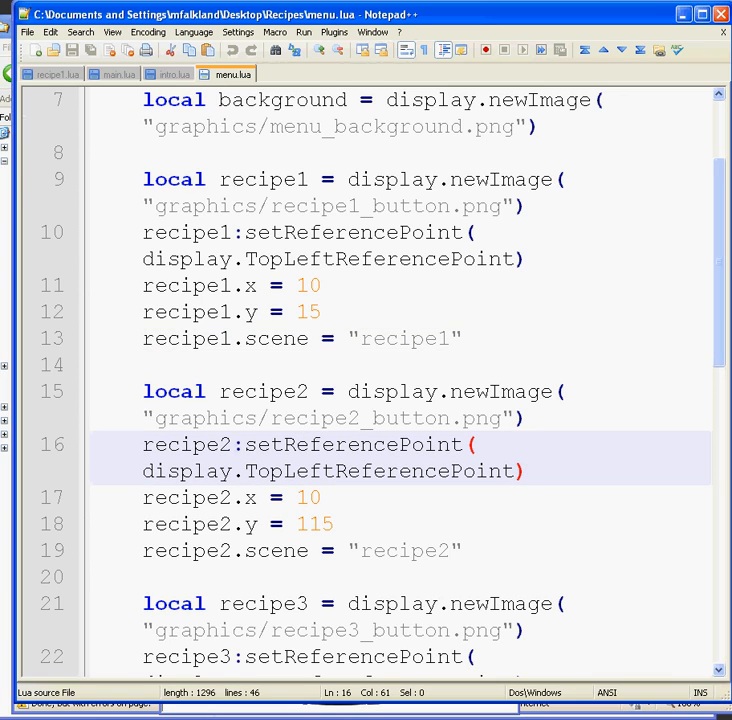
pyautogui.scroll(-3)
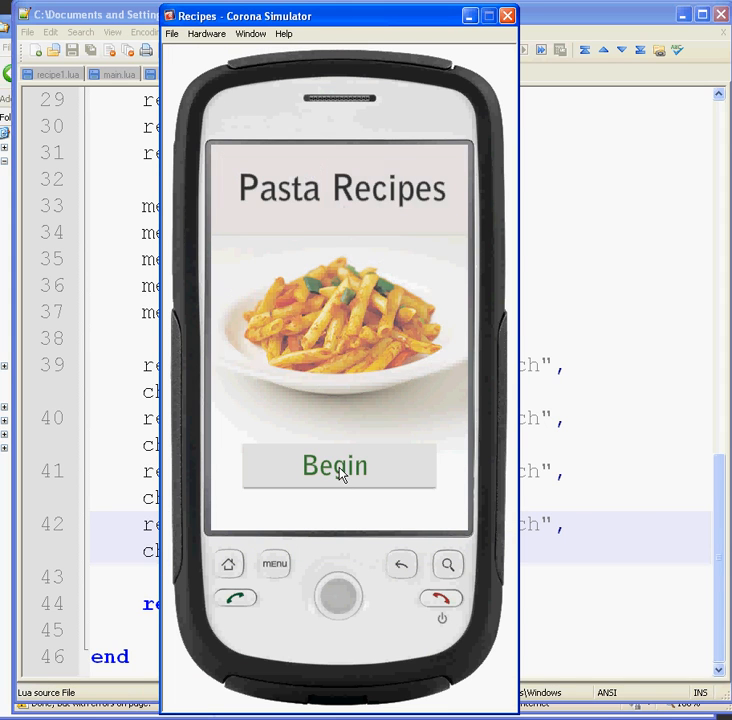
# Press Begin on the Pasta Recipes title screen
pyautogui.click(338, 466)
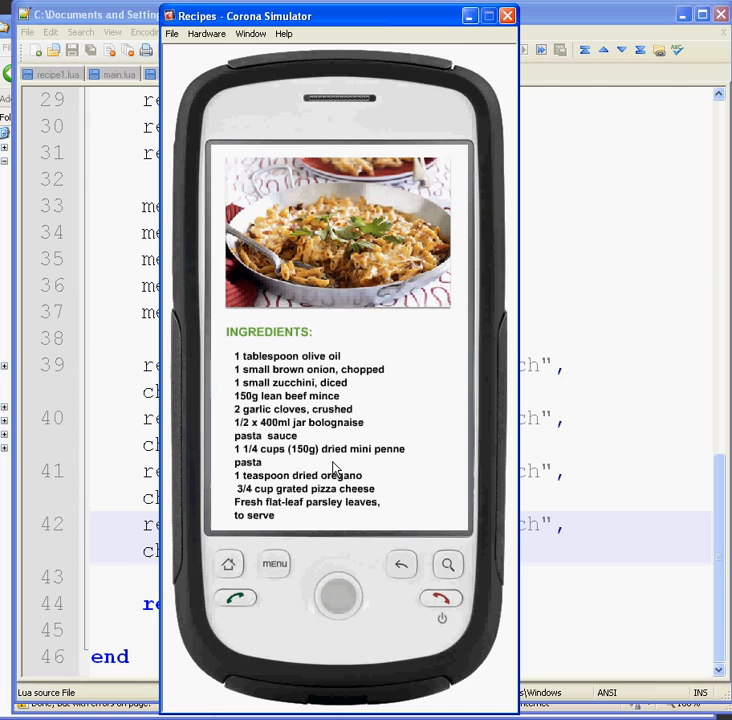
pyautogui.moveTo(337, 348)
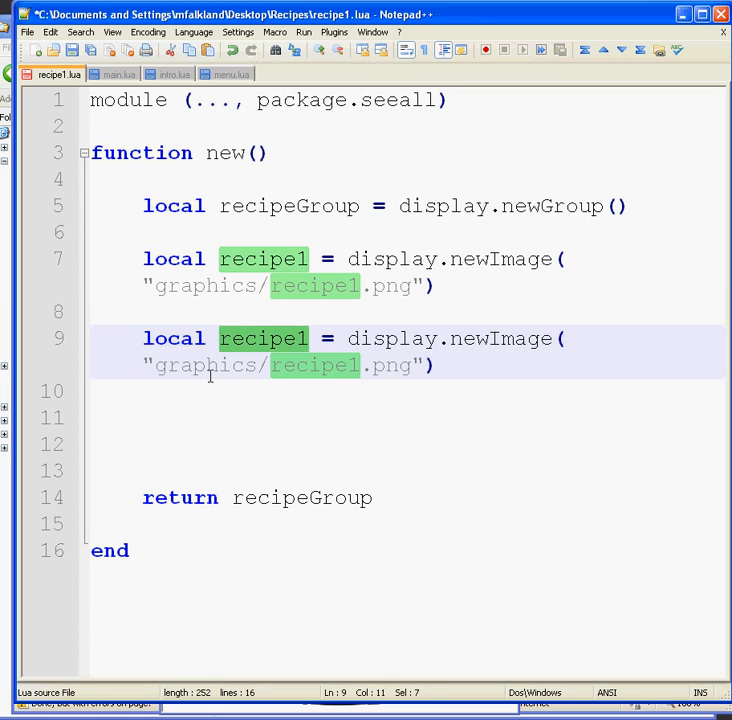
# Turn the duplicated image line into topBar loading graphics/topMenuBar.png
pyautogui.write('topBar')
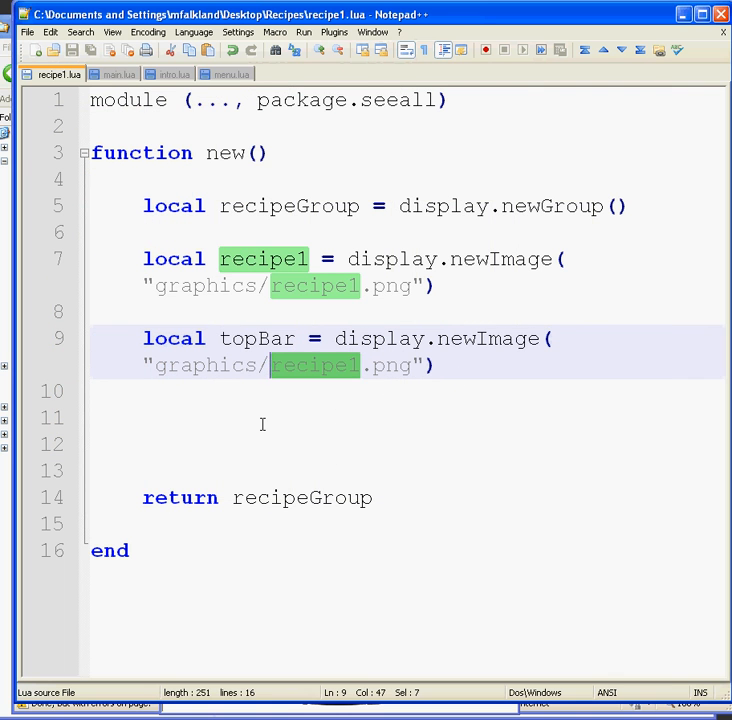
pyautogui.write('topMen')
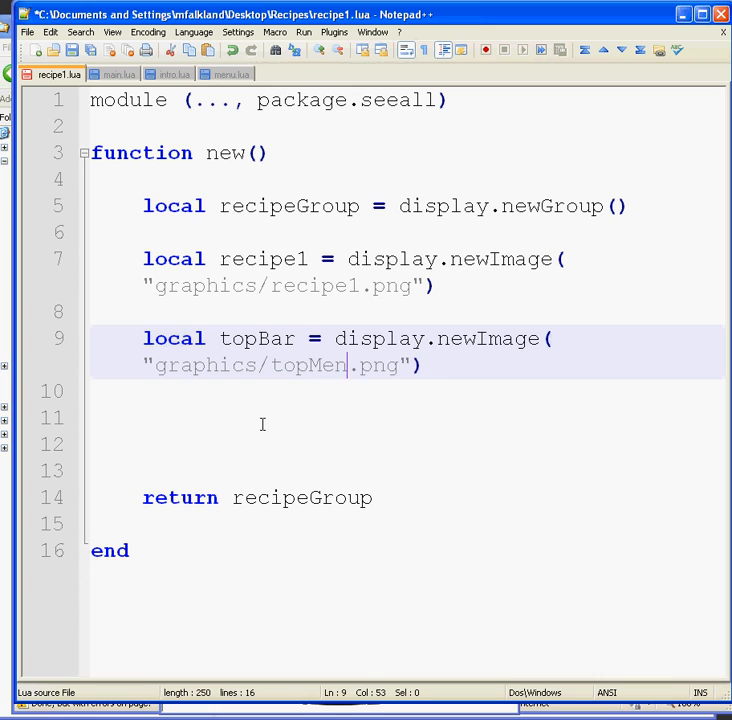
pyautogui.write('uBar')
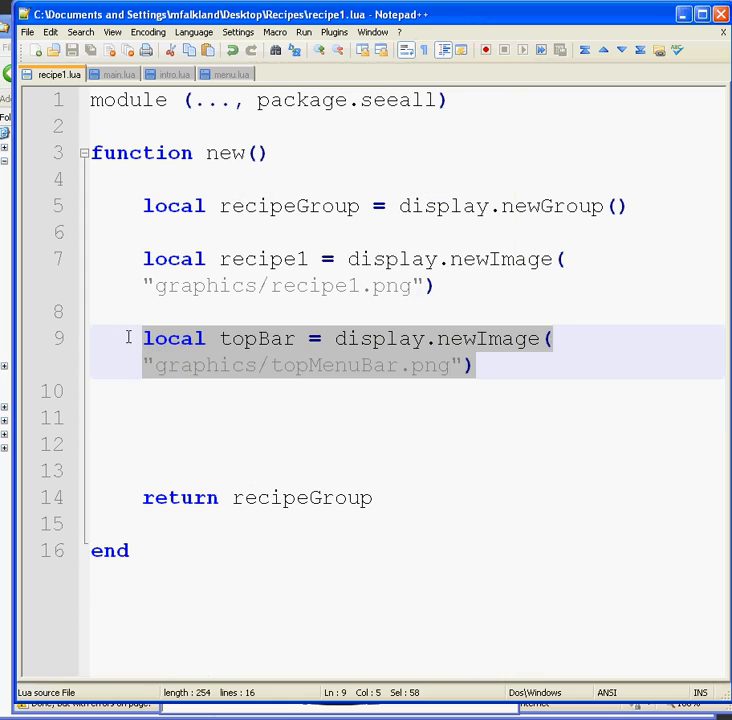
# Add a back image line loading graphics/backButton.png below topBar
pyautogui.press('Return')
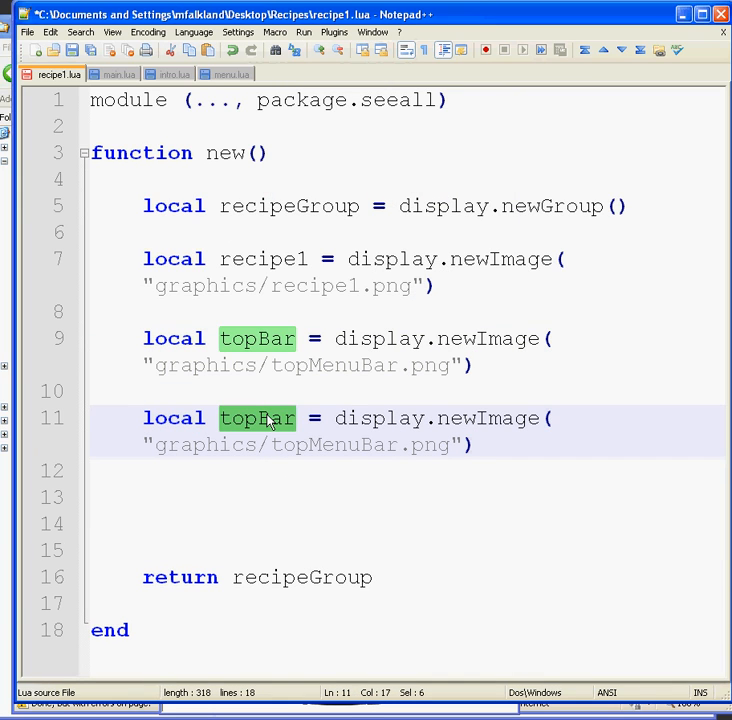
pyautogui.write('back')
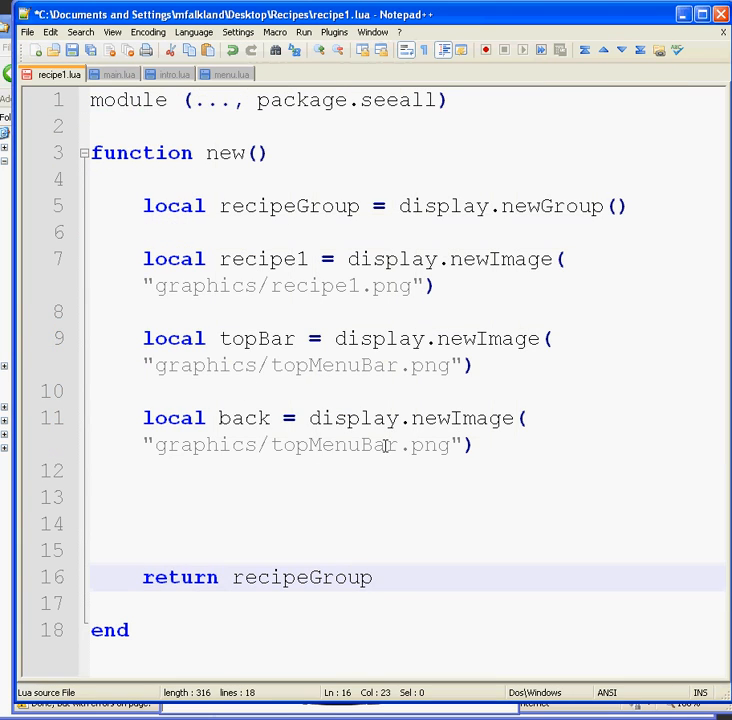
pyautogui.doubleClick(338, 444)
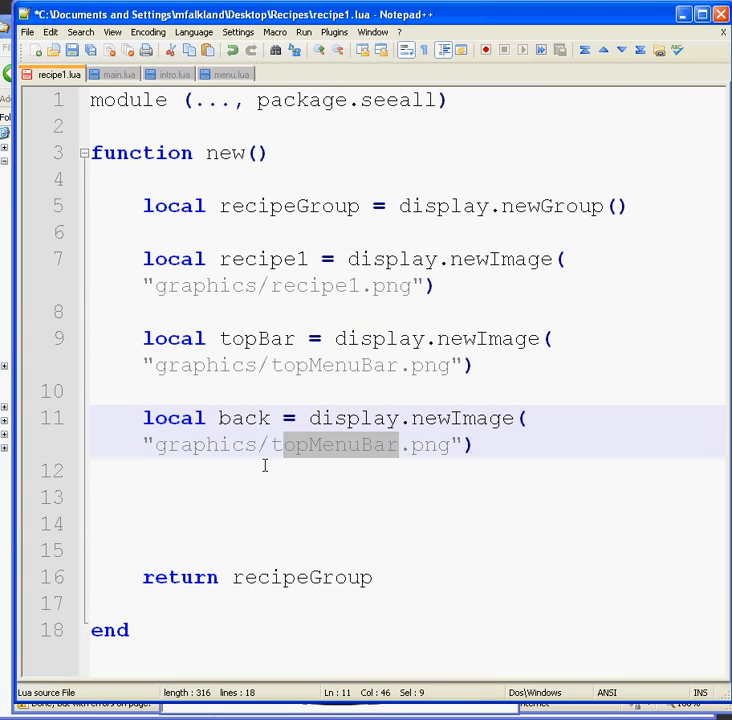
pyautogui.write('tb')
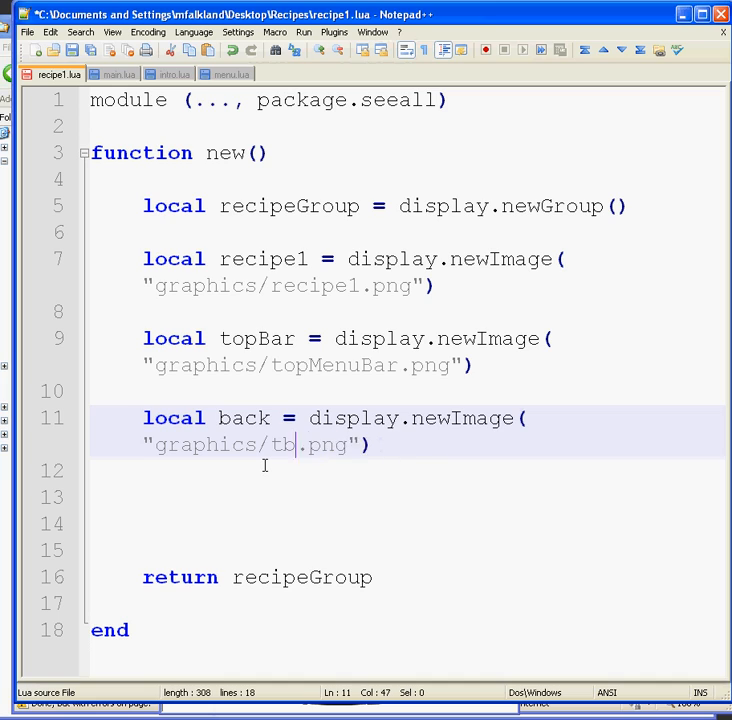
pyautogui.write('ackBu')
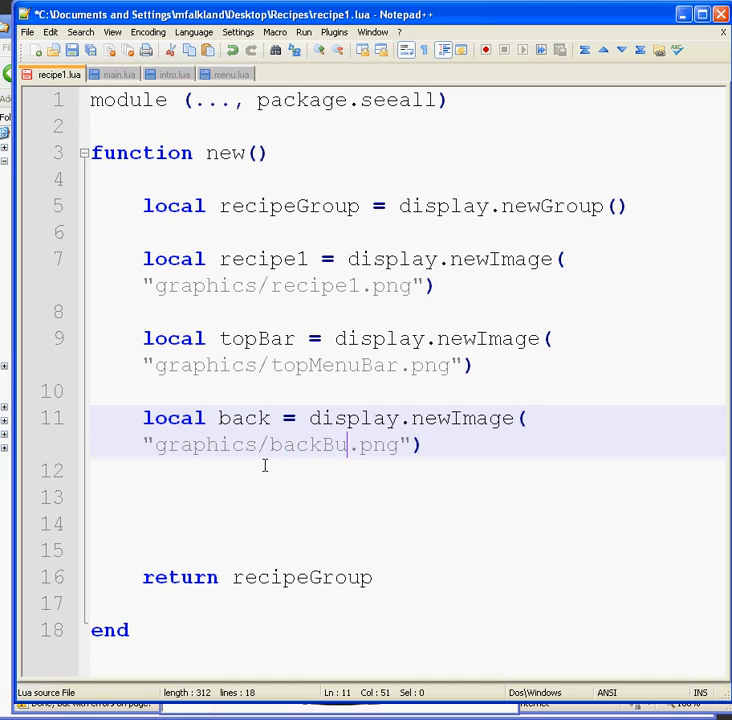
pyautogui.write('tton')
pyautogui.click(408, 471)
pyautogui.write('back')
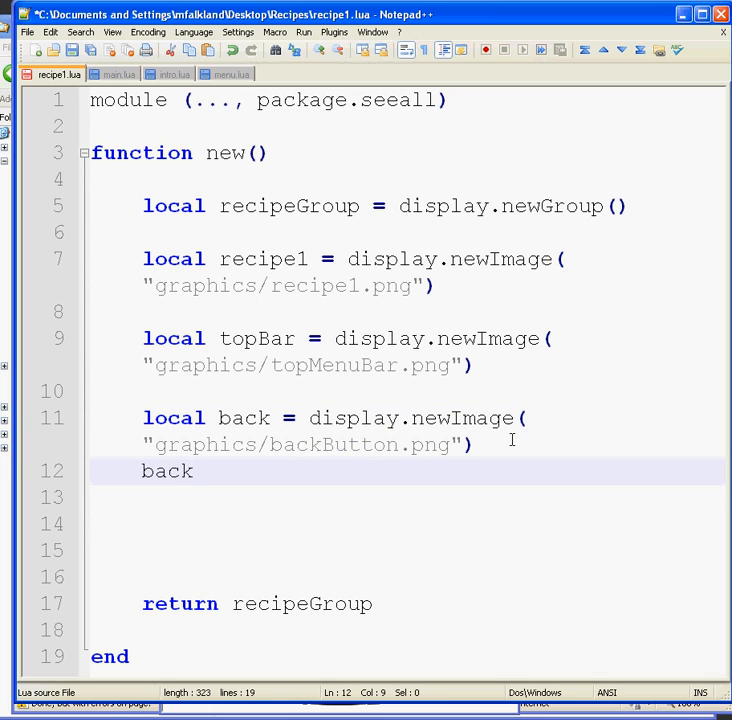
# Position the back image with back.x = 15 and back.y = 15
pyautogui.write('.x =')
pyautogui.click(407, 497)
pyautogui.write('back.')
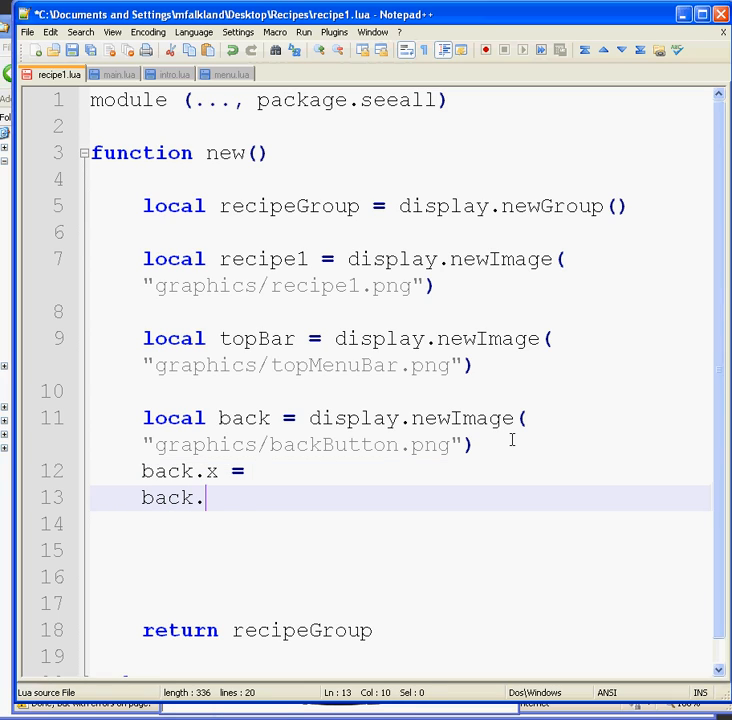
pyautogui.write('y =')
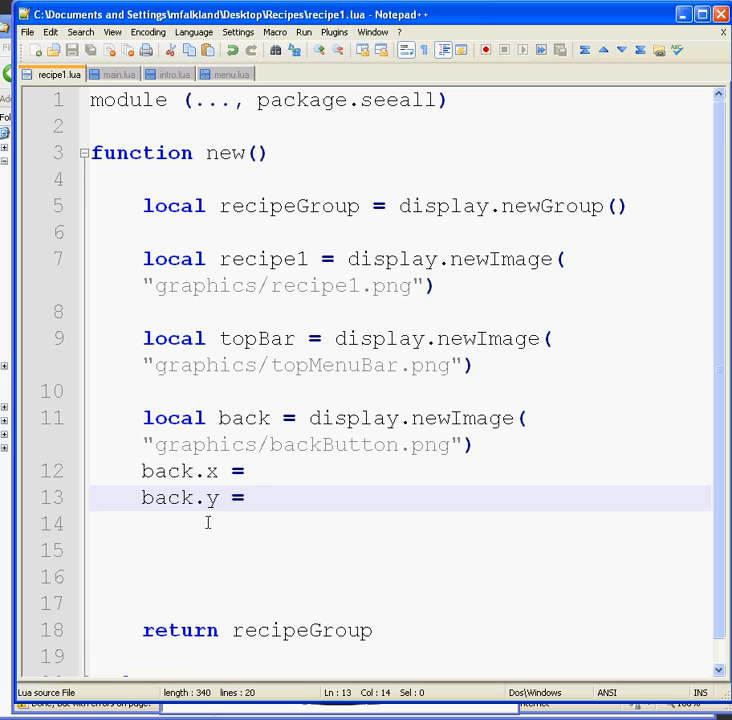
pyautogui.click(257, 471)
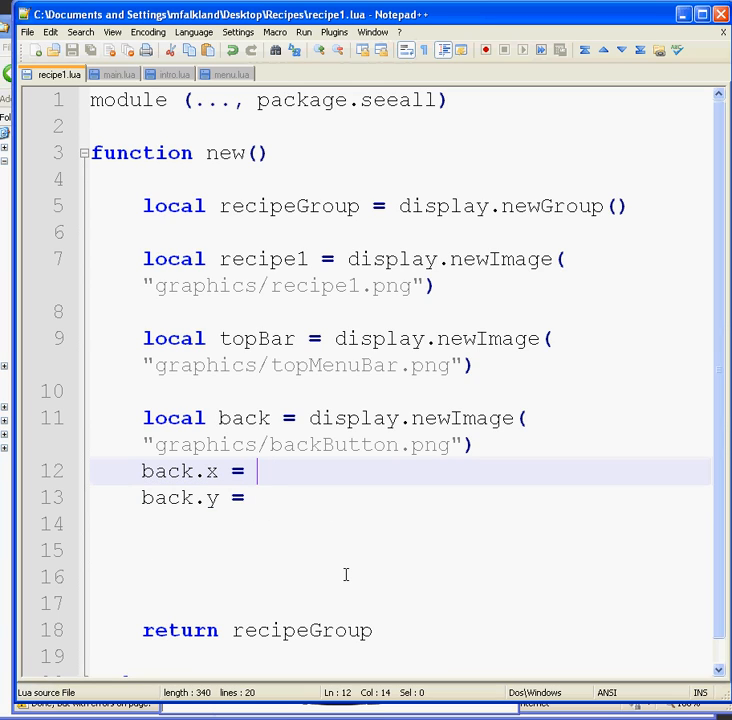
pyautogui.write('15')
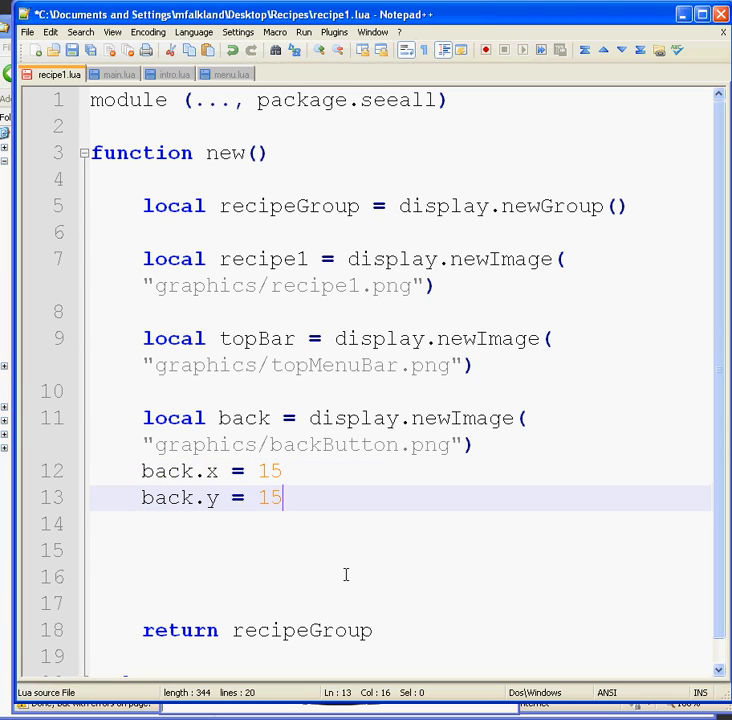